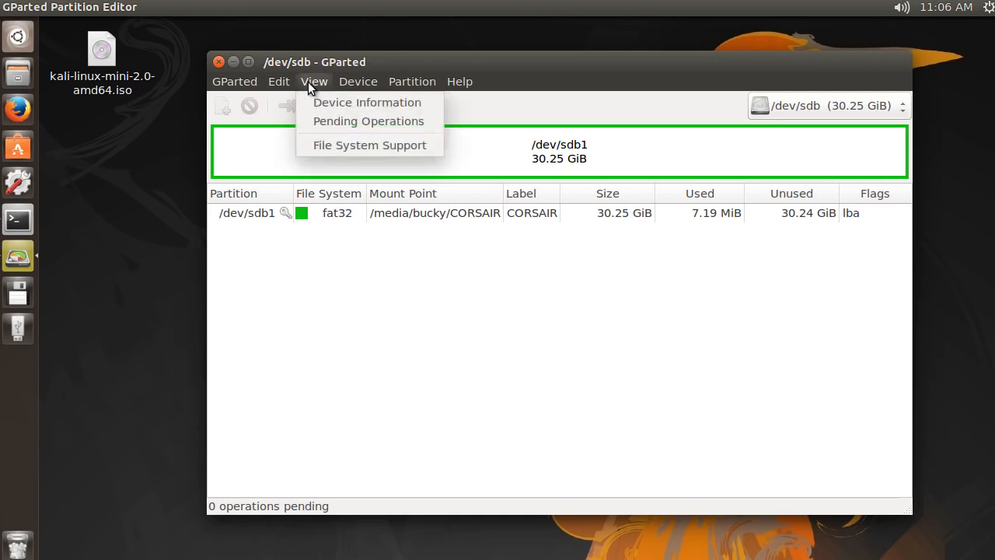
mouse_move(370, 146)
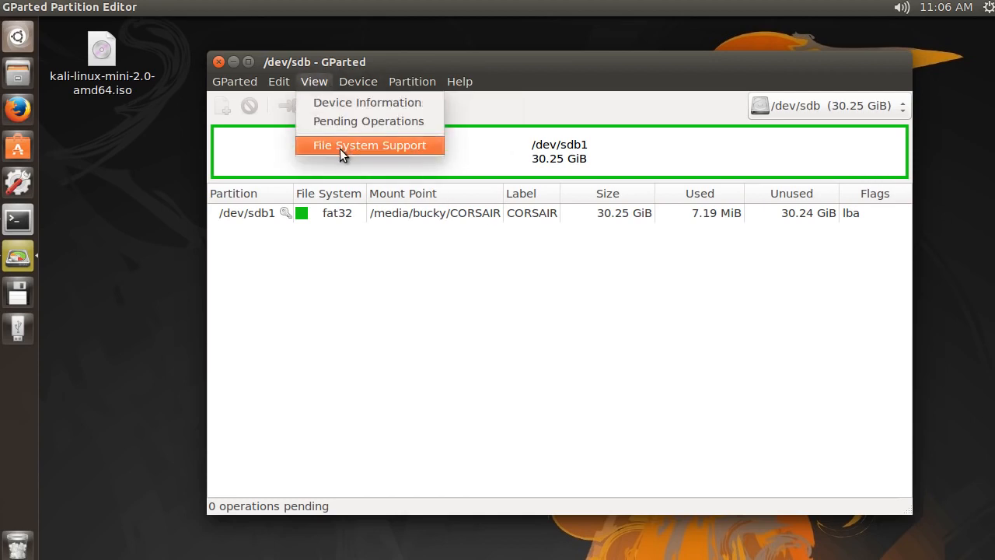
Open the File System Support chart and scroll past fat32 to ntfs and reiserfs
left_click(370, 145)
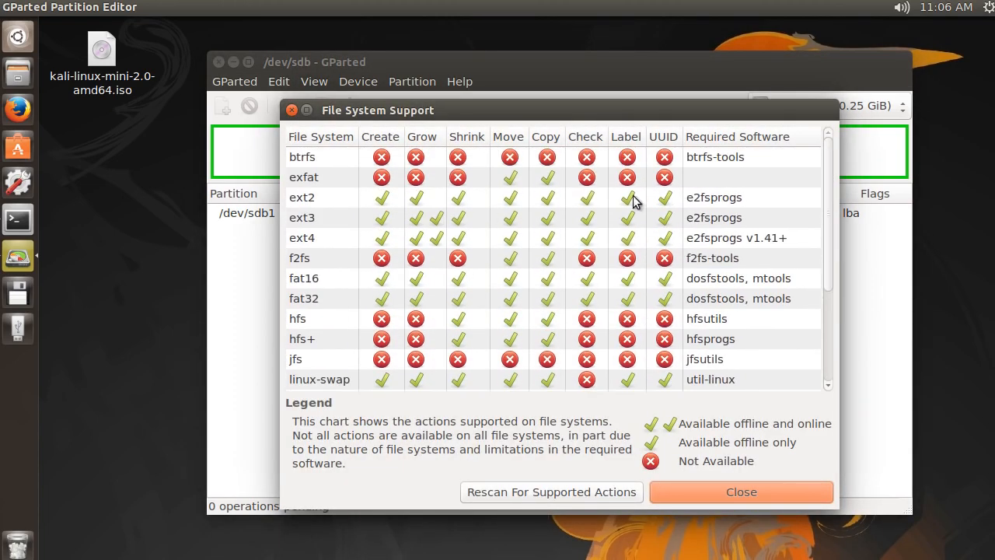
mouse_move(685, 265)
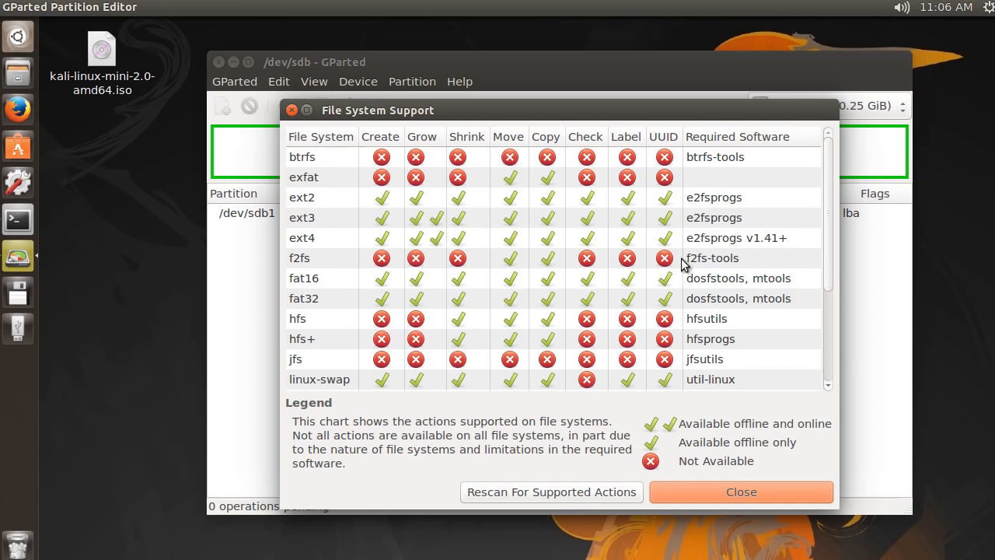
mouse_move(346, 189)
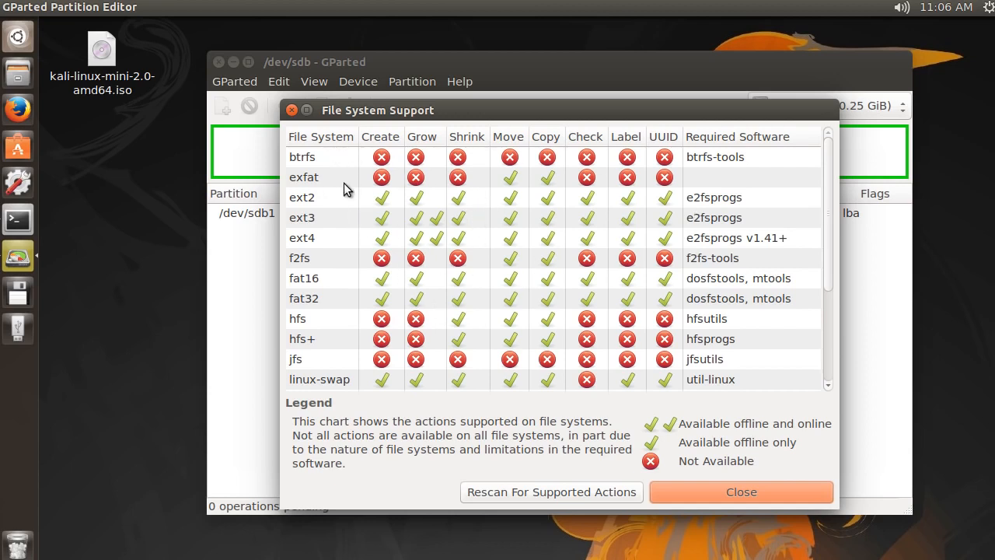
mouse_move(325, 225)
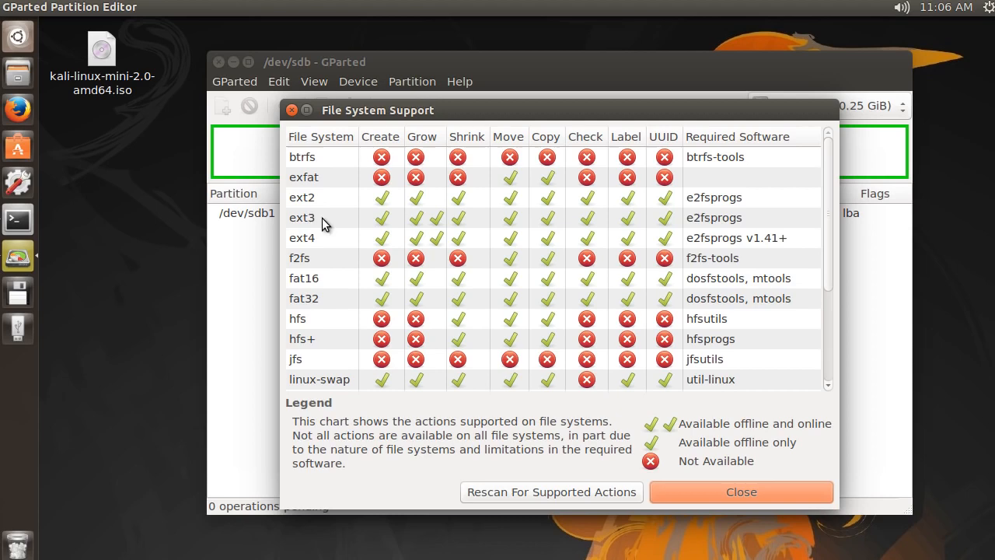
scroll("down", 3)
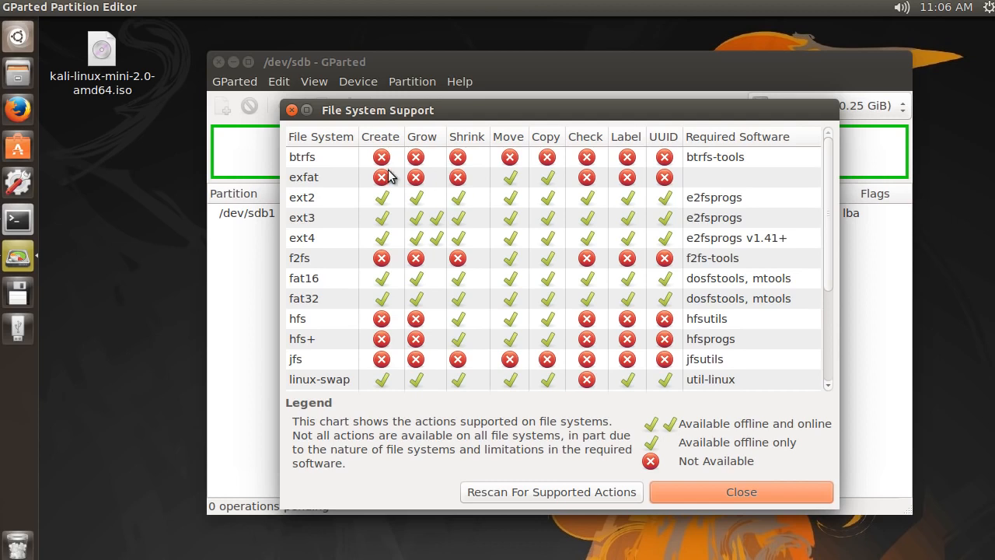
mouse_move(303, 218)
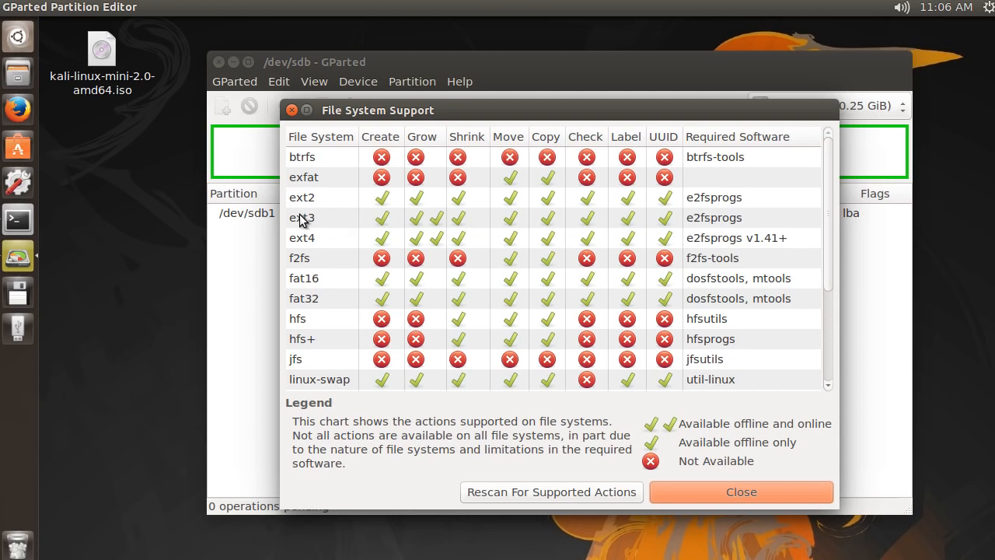
mouse_move(412, 247)
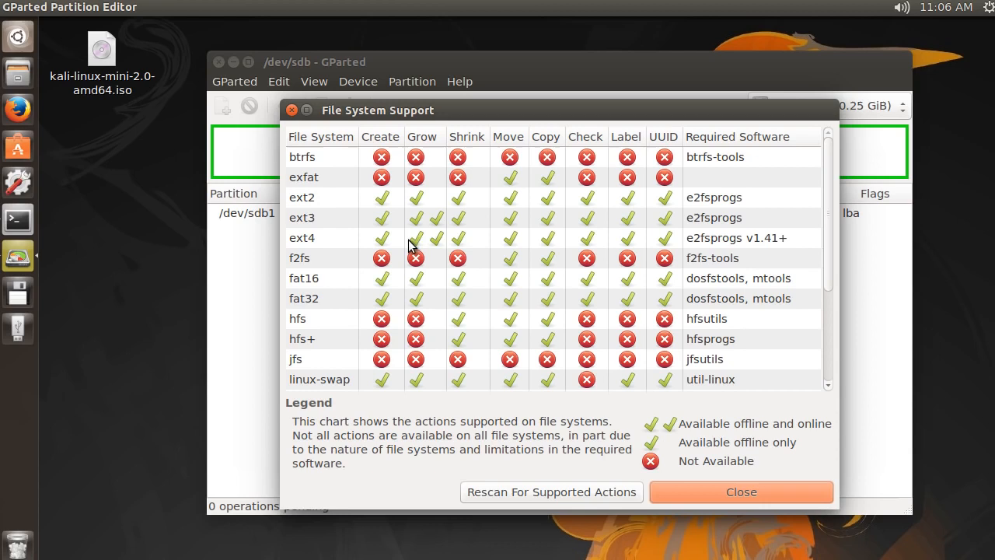
mouse_move(298, 247)
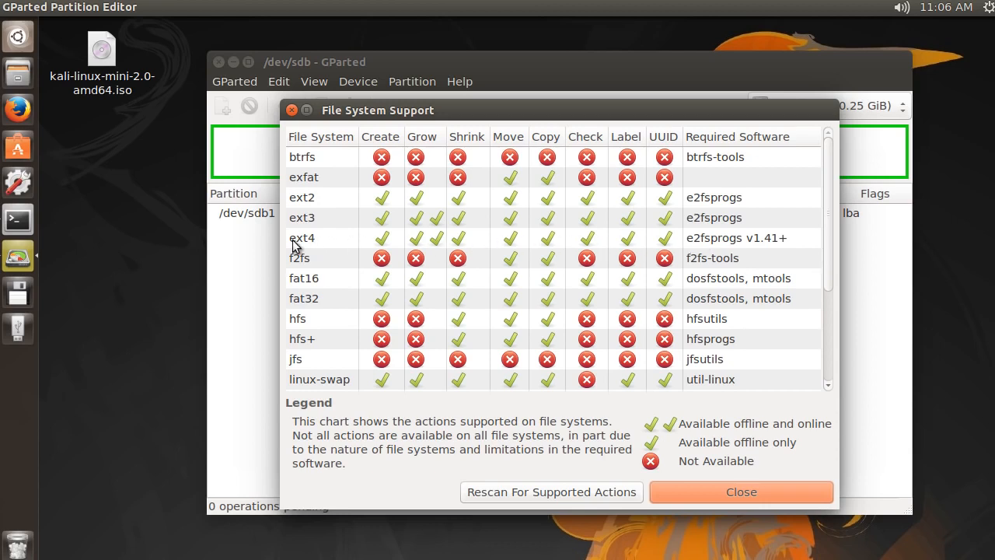
mouse_move(297, 221)
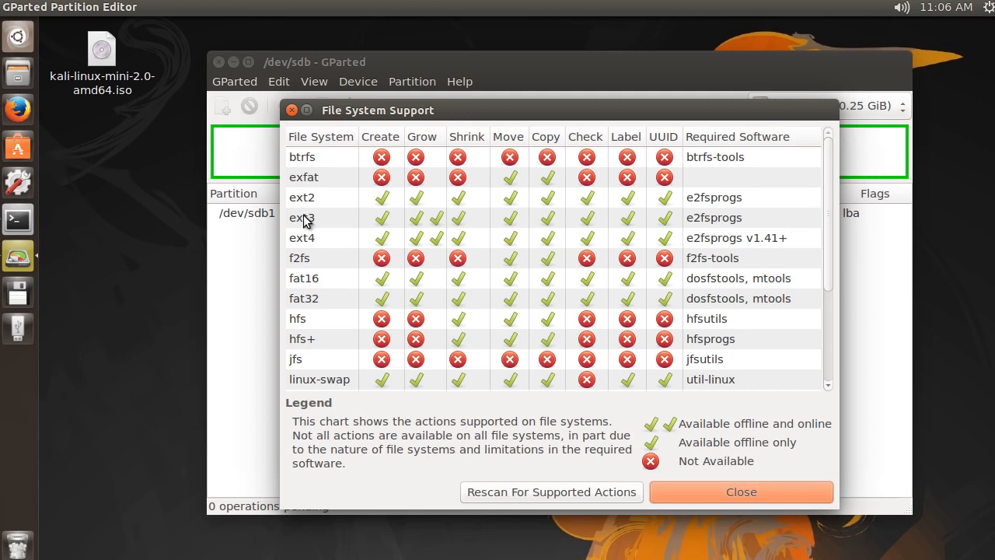
mouse_move(616, 225)
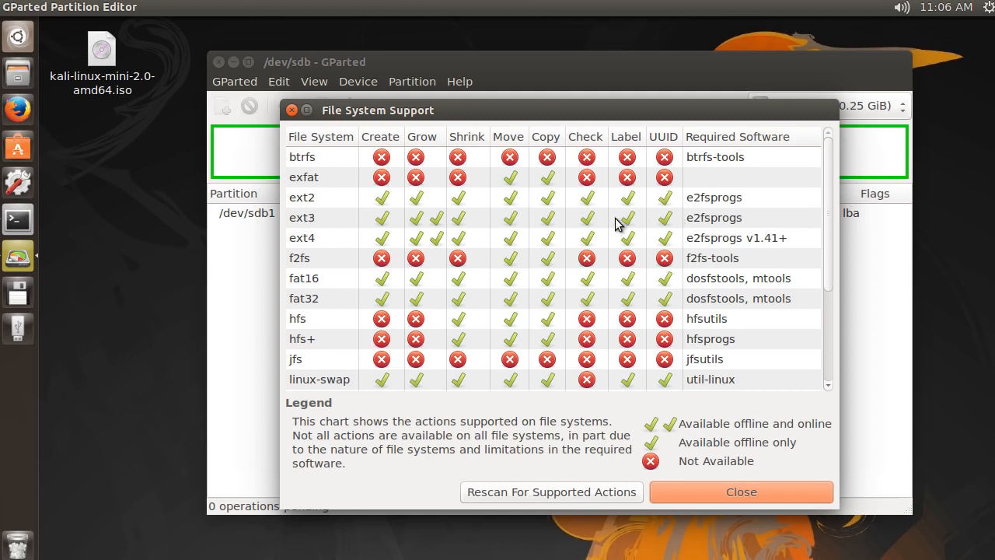
mouse_move(299, 245)
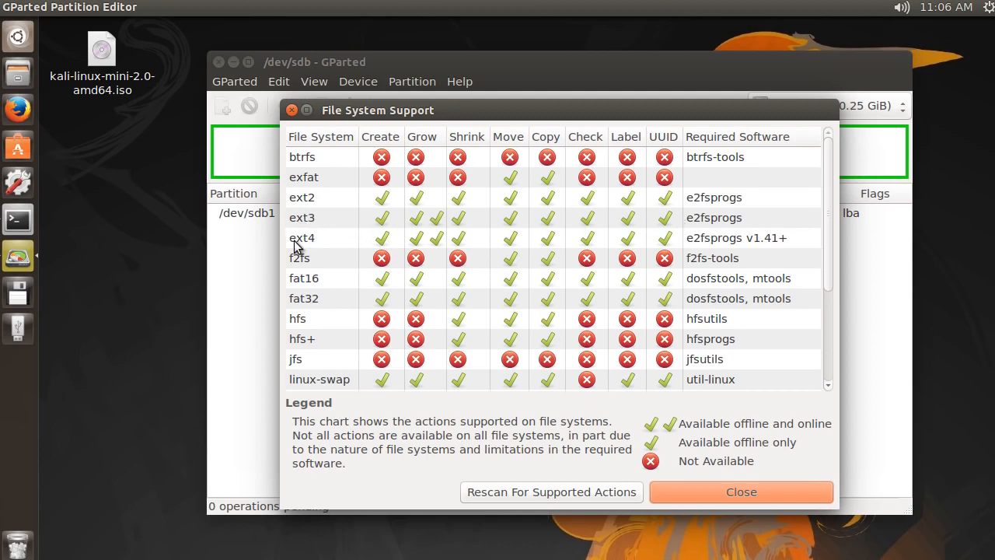
mouse_move(657, 248)
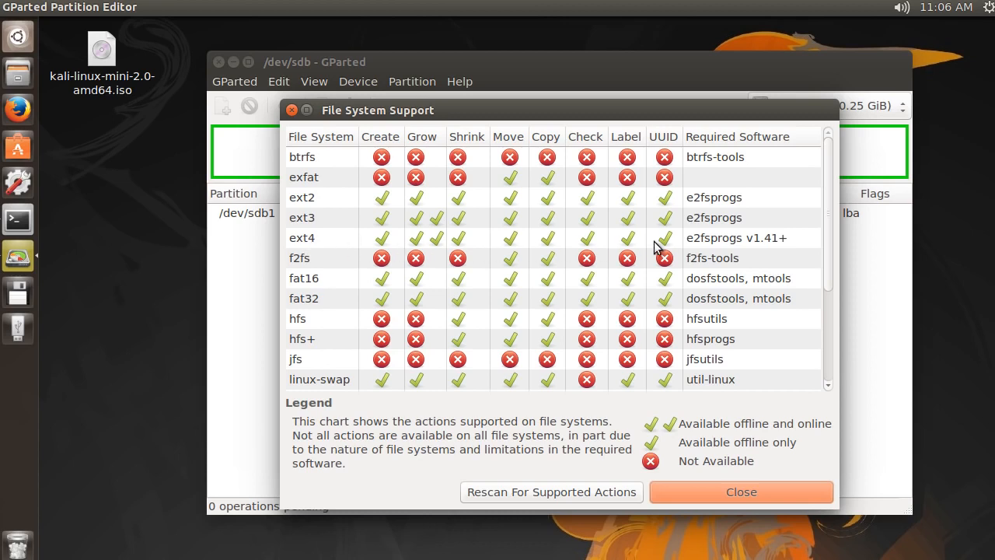
mouse_move(645, 243)
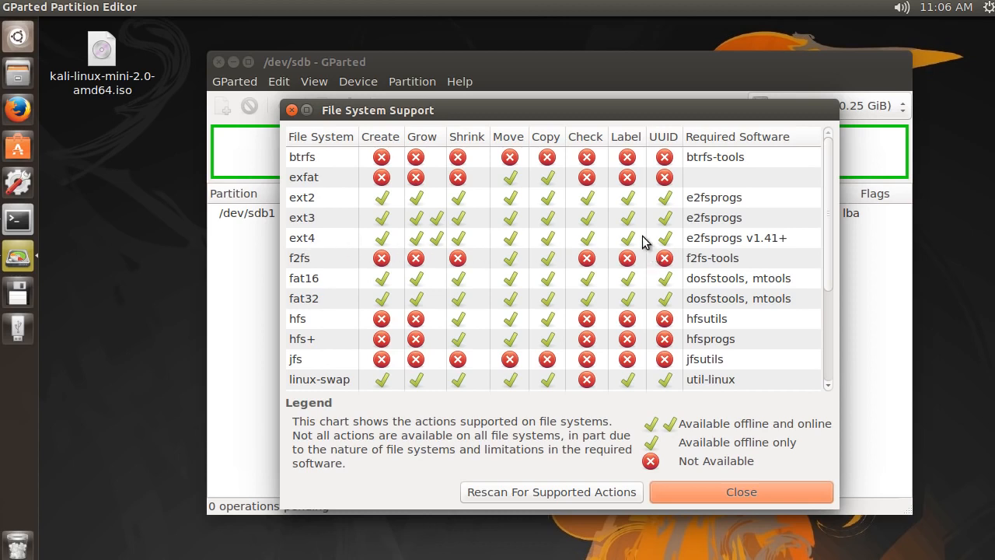
scroll("down", 3)
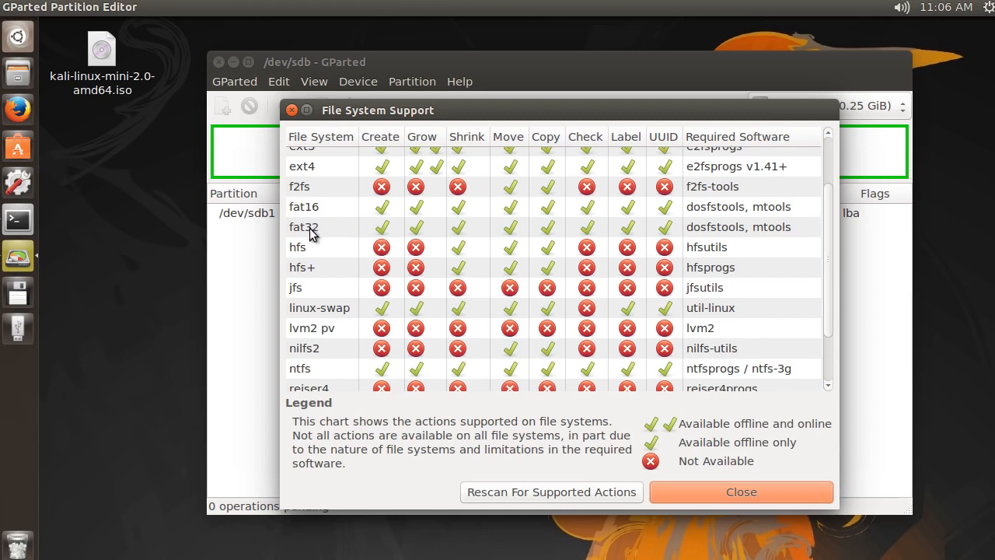
mouse_move(657, 228)
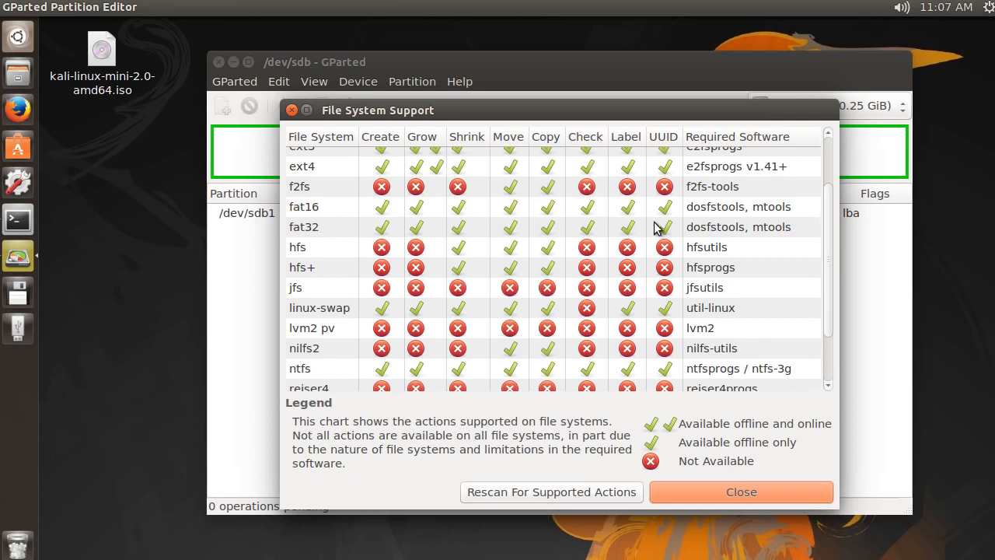
mouse_move(415, 237)
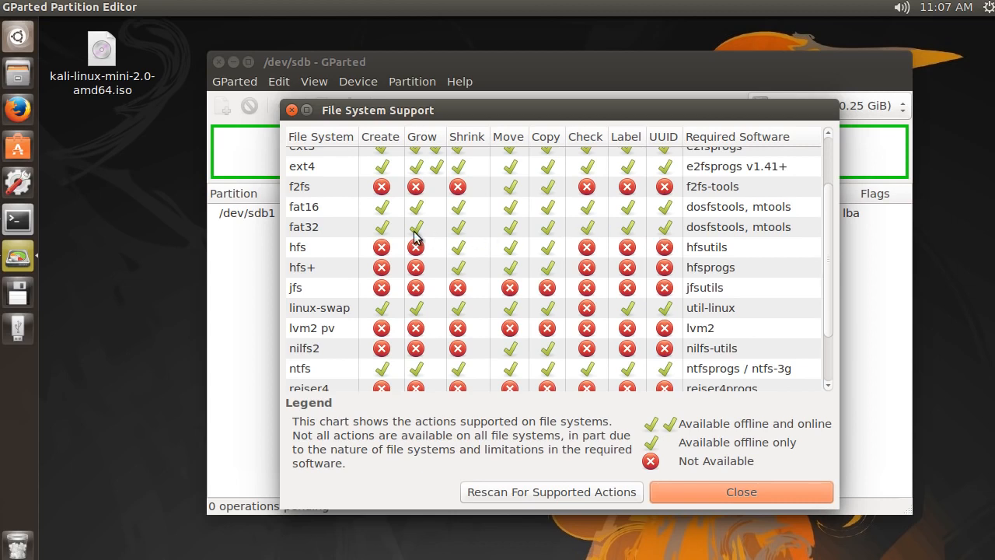
mouse_move(309, 237)
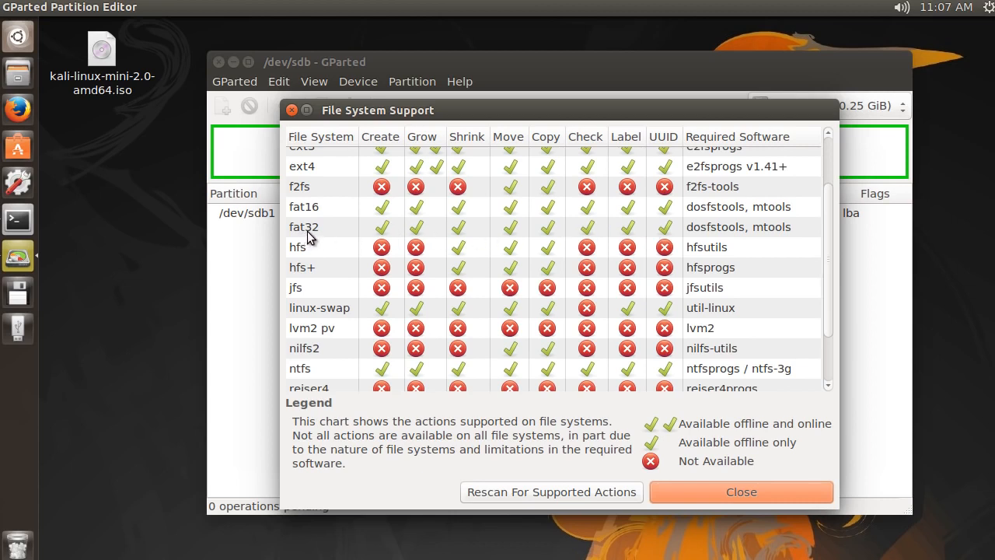
scroll("down", 3)
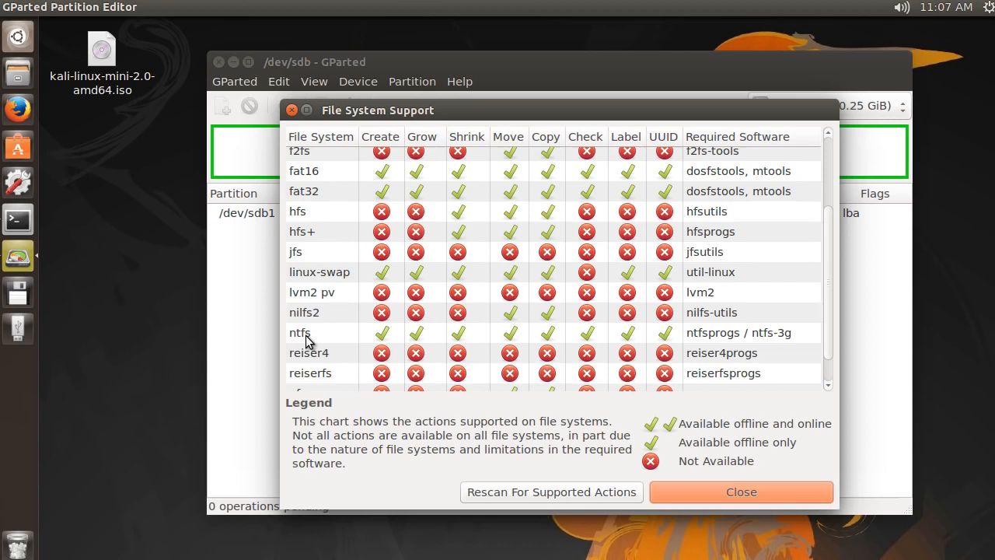
mouse_move(303, 189)
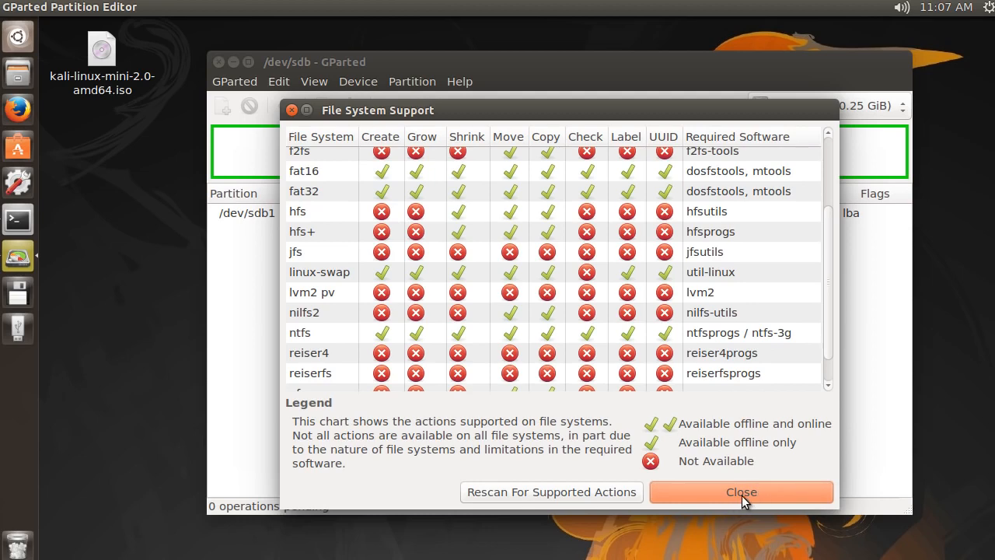
Close the support chart and show /dev/sdb details: Corsair Voyager, 30.25 GiB, msdos table
left_click(741, 492)
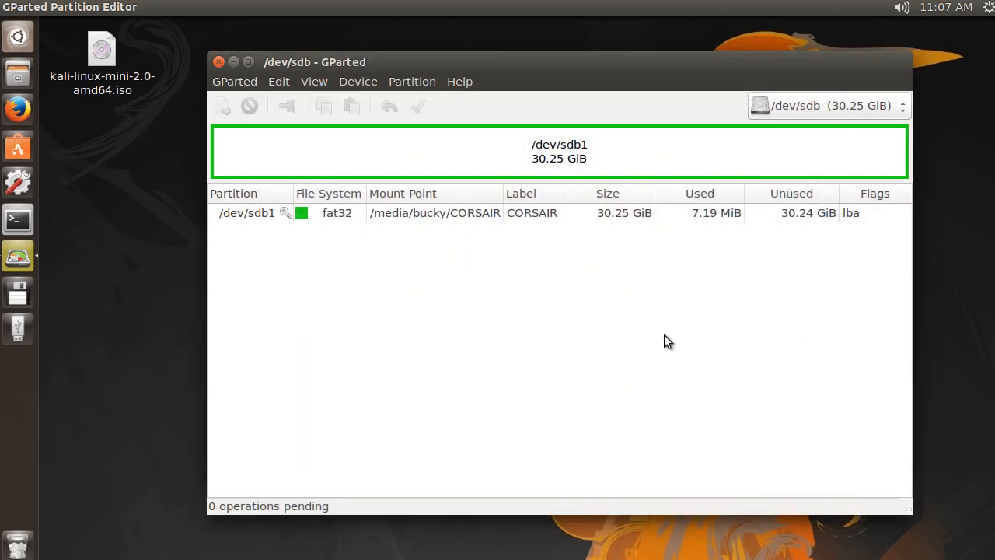
mouse_move(852, 131)
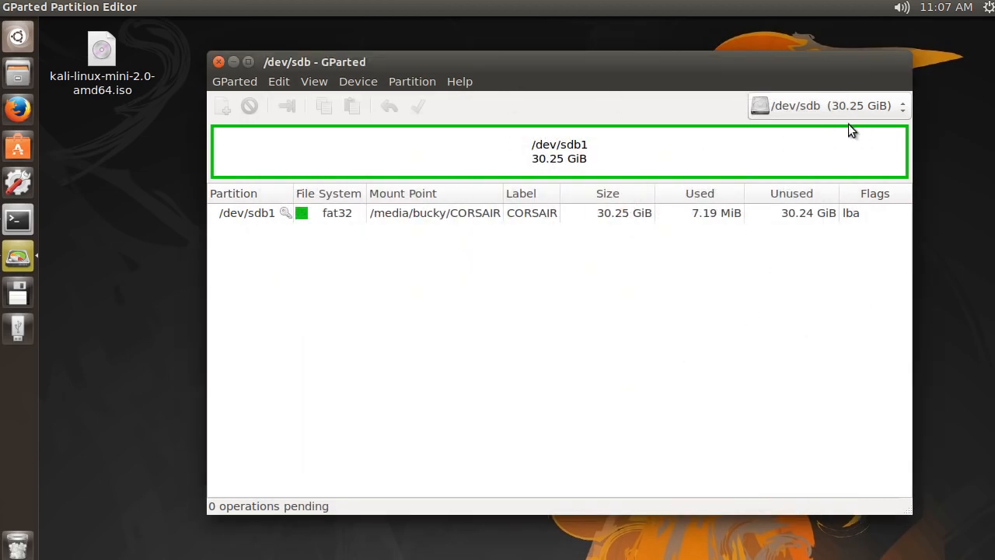
left_click(314, 81)
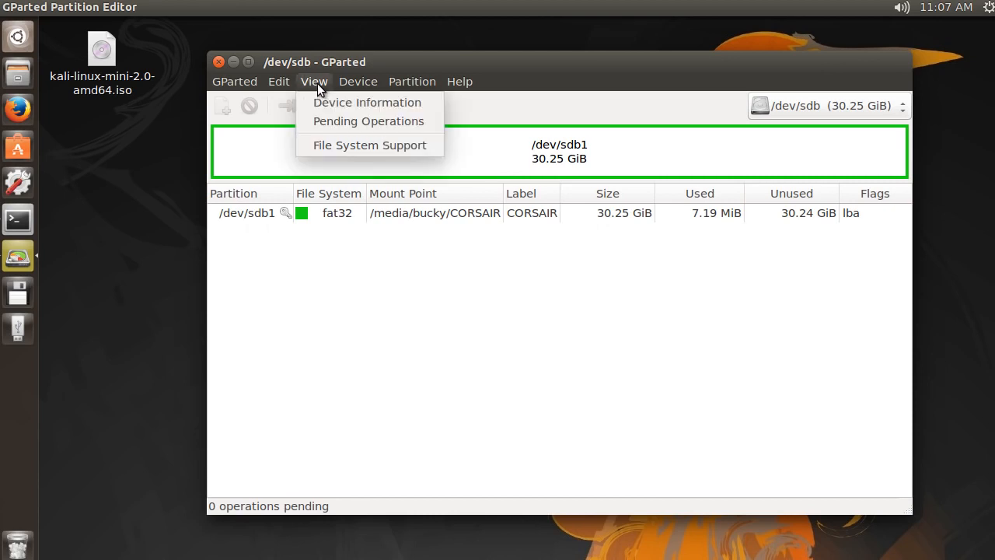
left_click(367, 102)
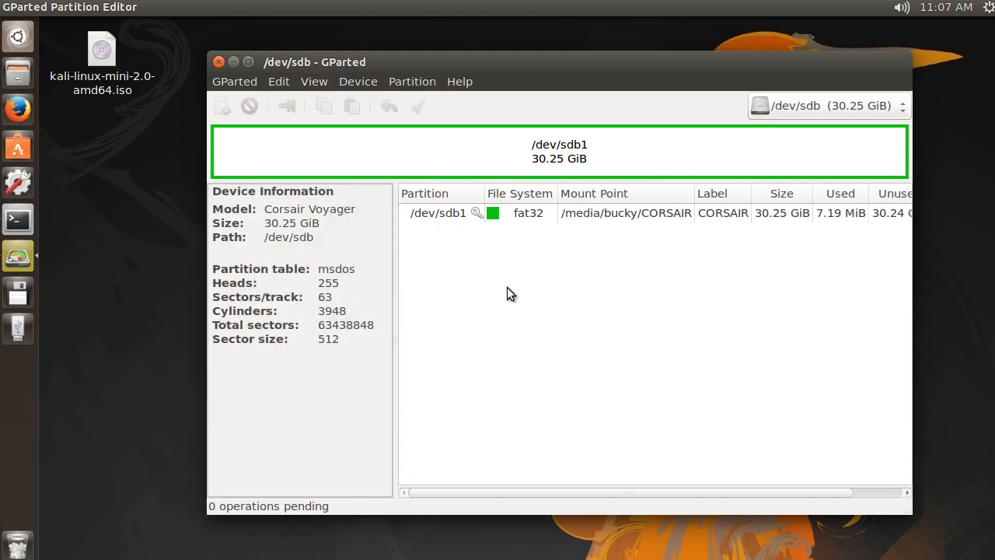
mouse_move(616, 402)
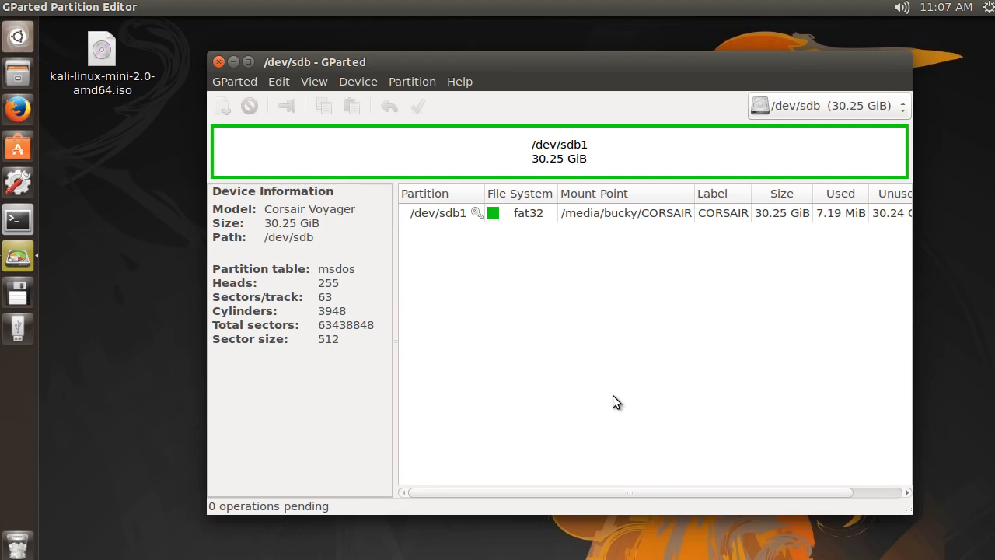
mouse_move(239, 217)
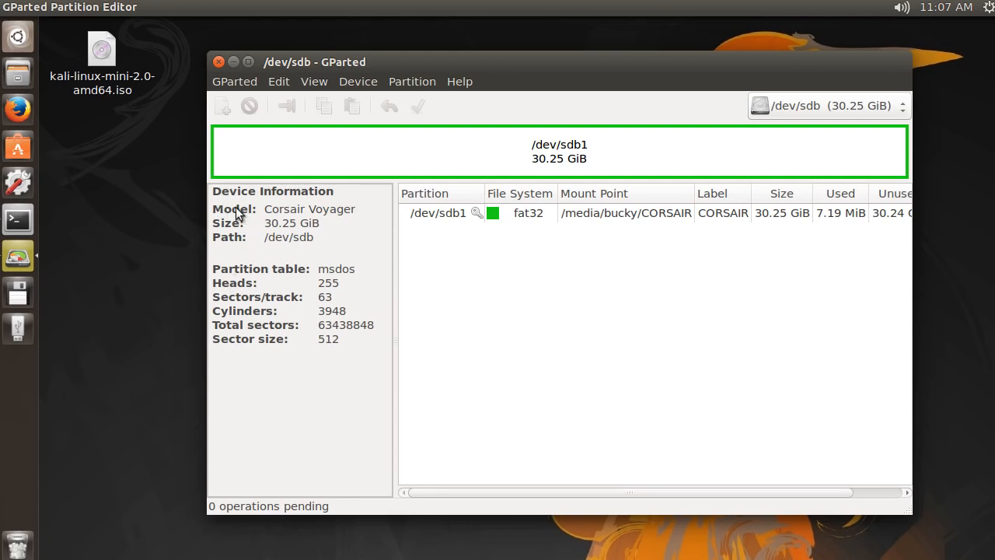
mouse_move(227, 245)
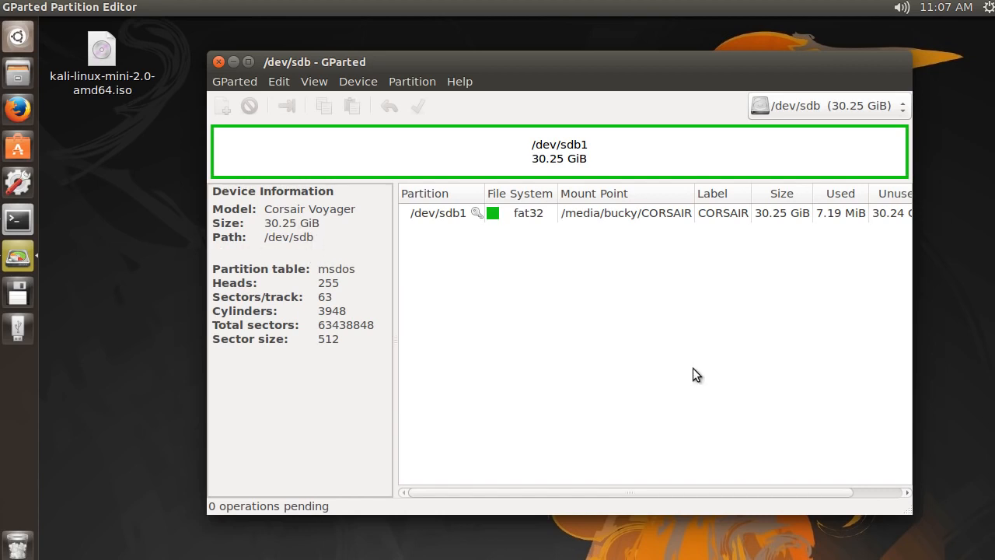
left_click(314, 81)
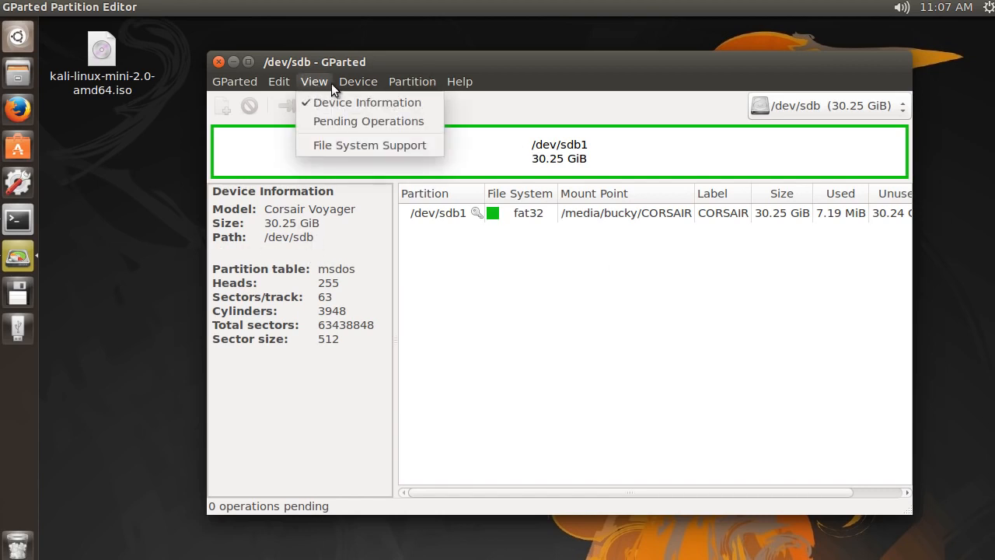
Hide the device details and list the actions for the fat32 /dev/sdb1 partition
left_click(366, 102)
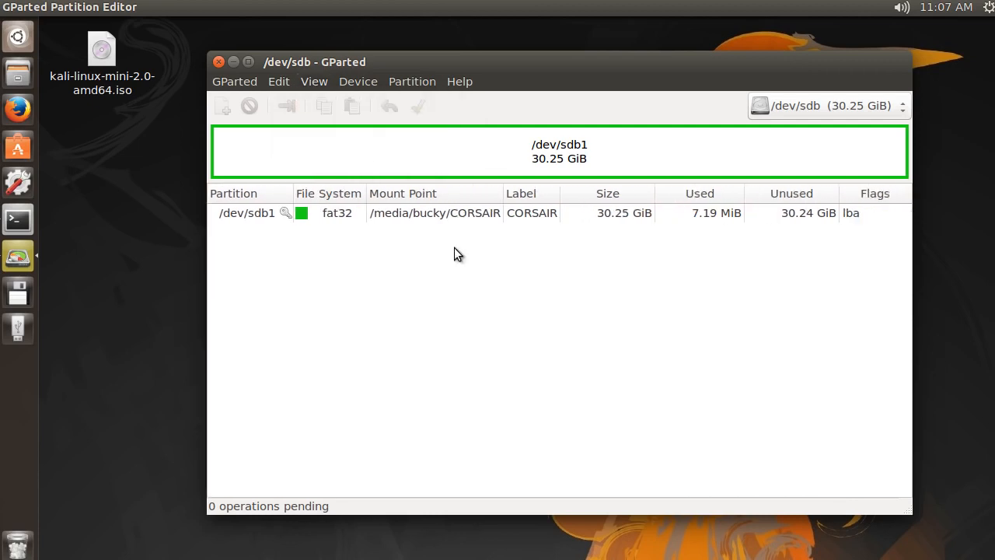
mouse_move(679, 361)
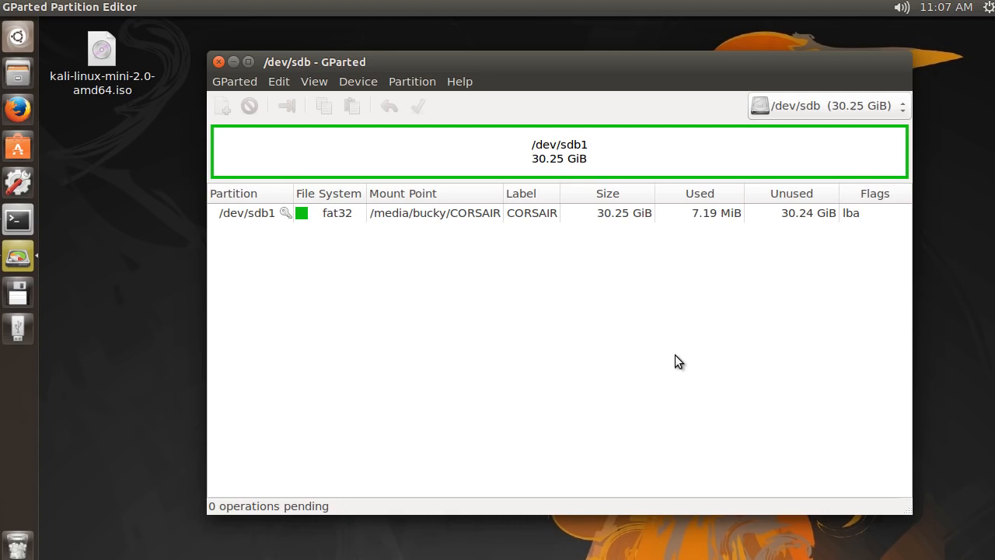
mouse_move(656, 147)
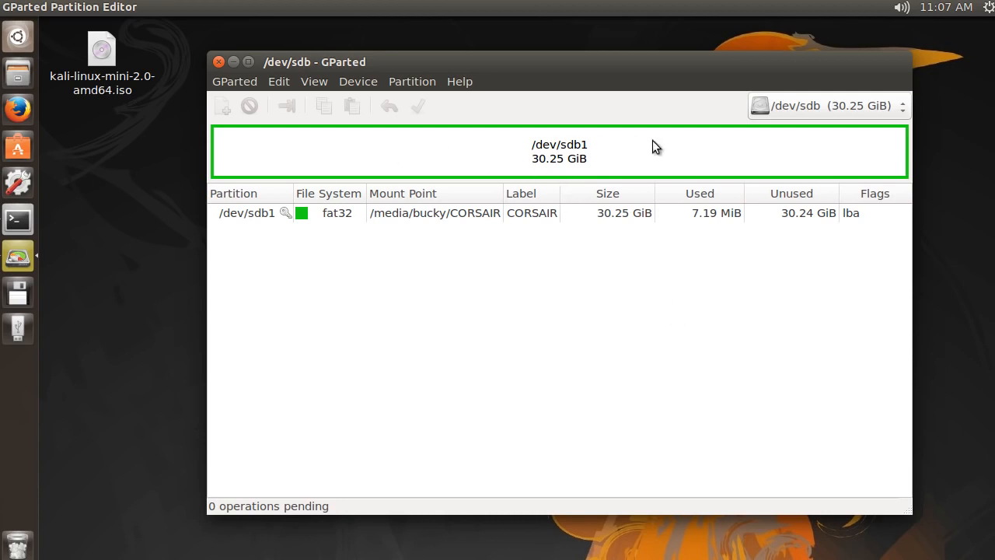
mouse_move(621, 430)
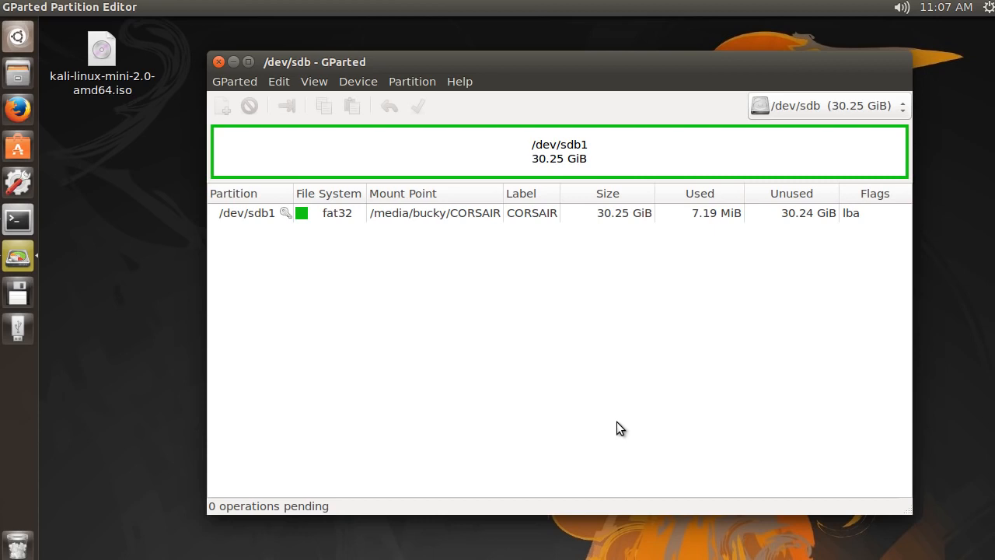
mouse_move(497, 154)
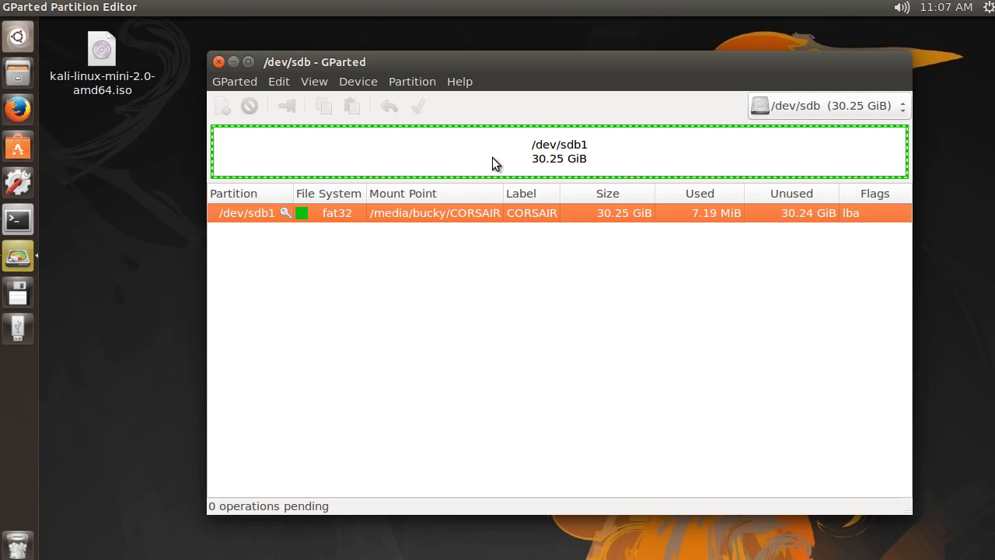
left_click(412, 81)
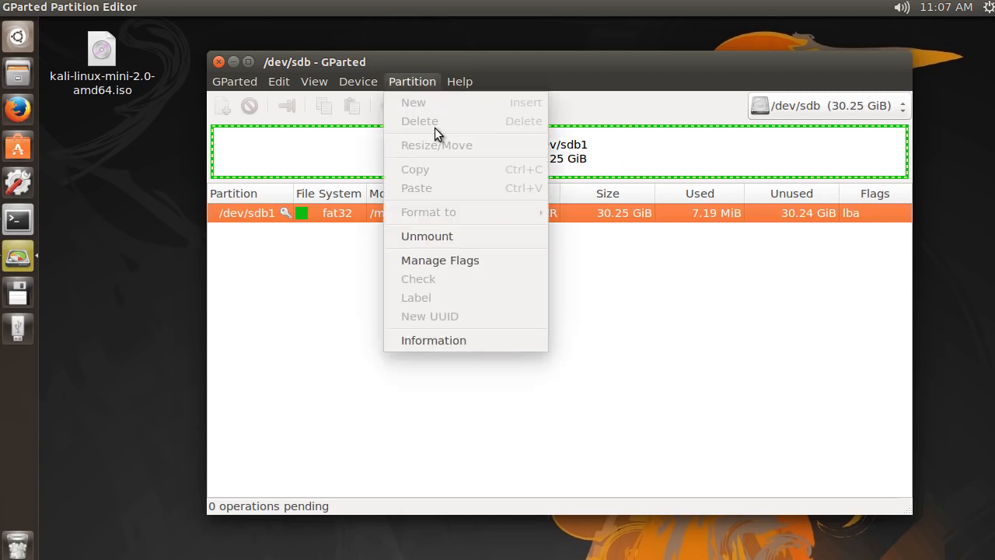
mouse_move(433, 341)
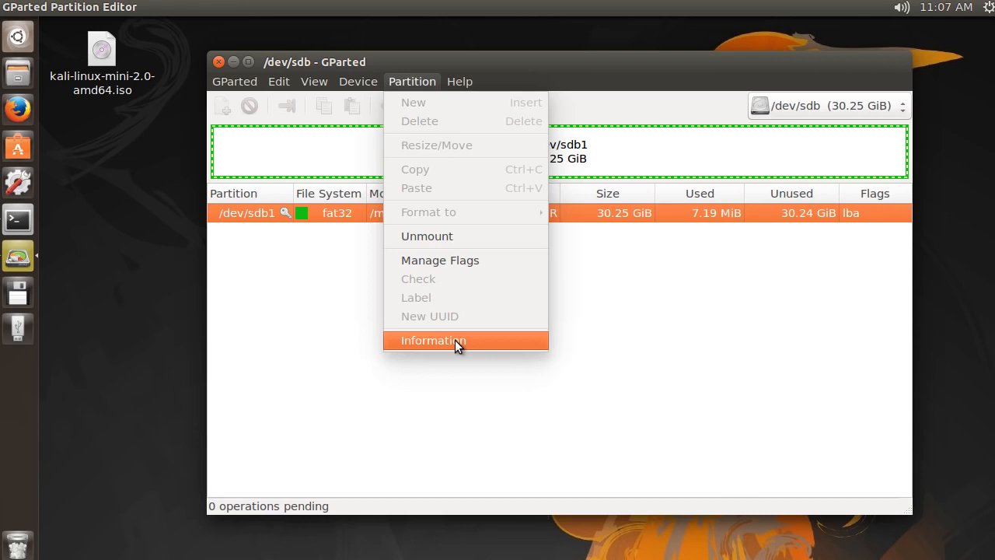
left_click(433, 341)
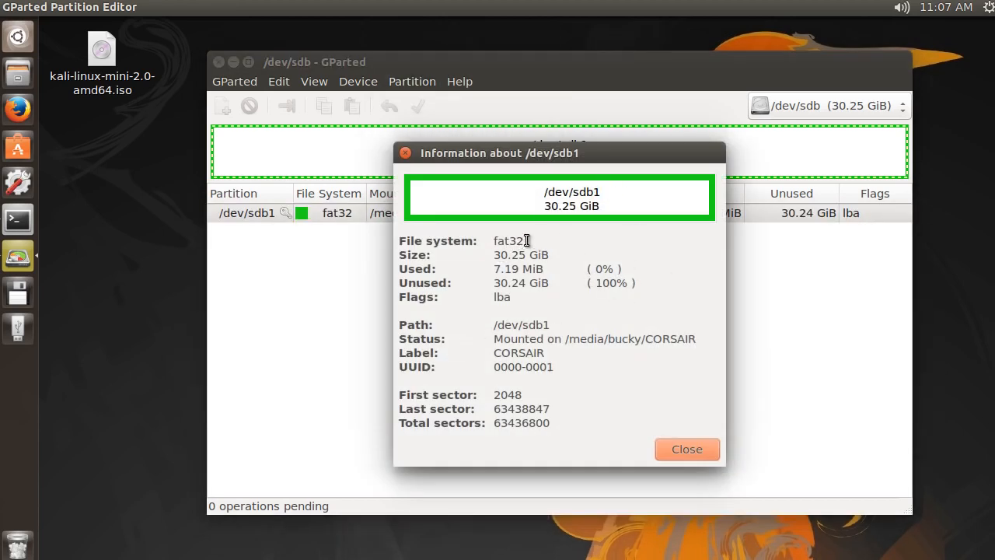
double_click(509, 240)
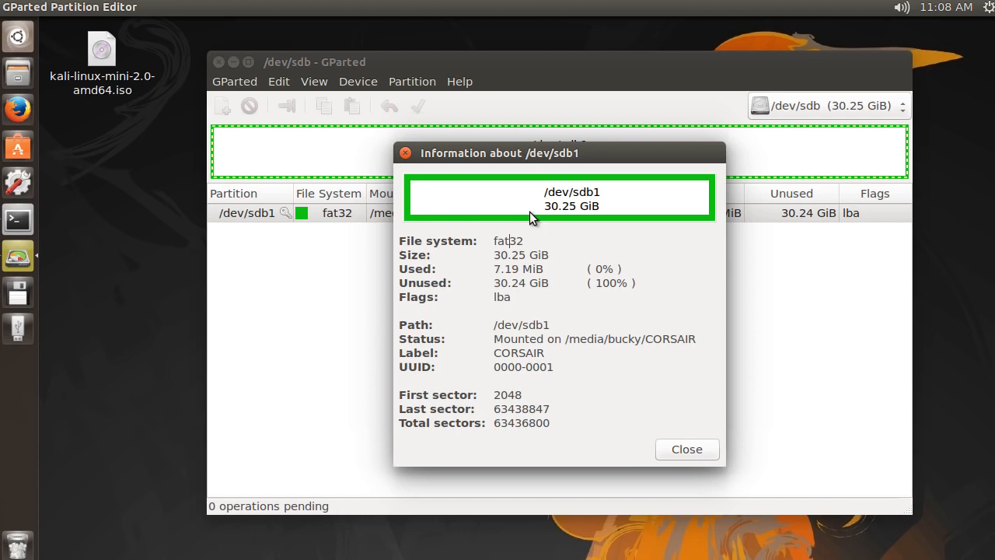
double_click(519, 255)
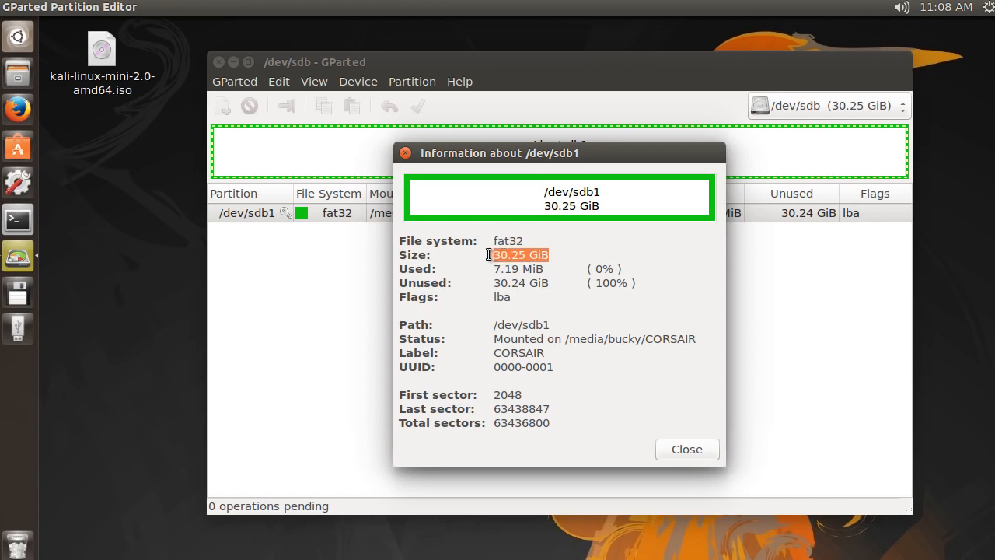
mouse_move(515, 255)
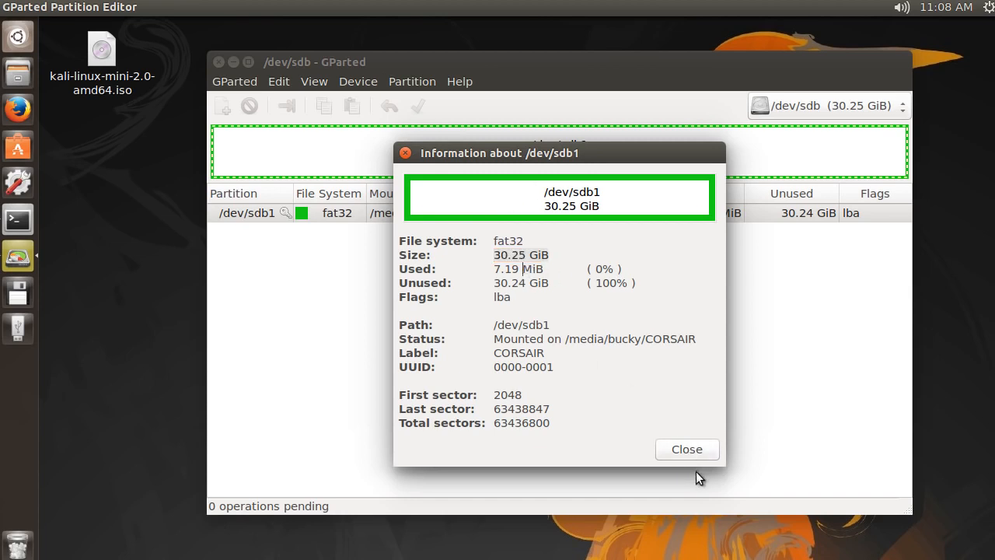
left_click(685, 448)
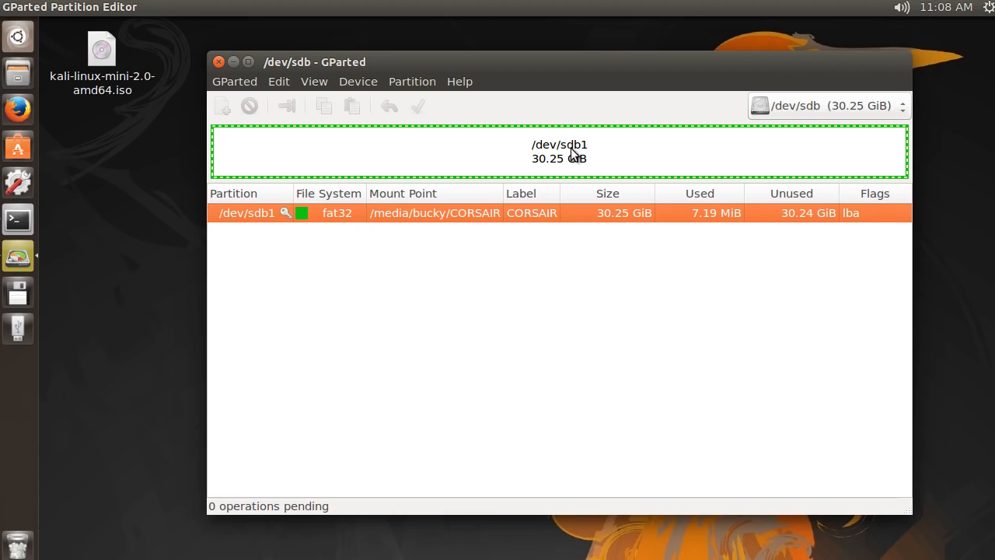
mouse_move(535, 158)
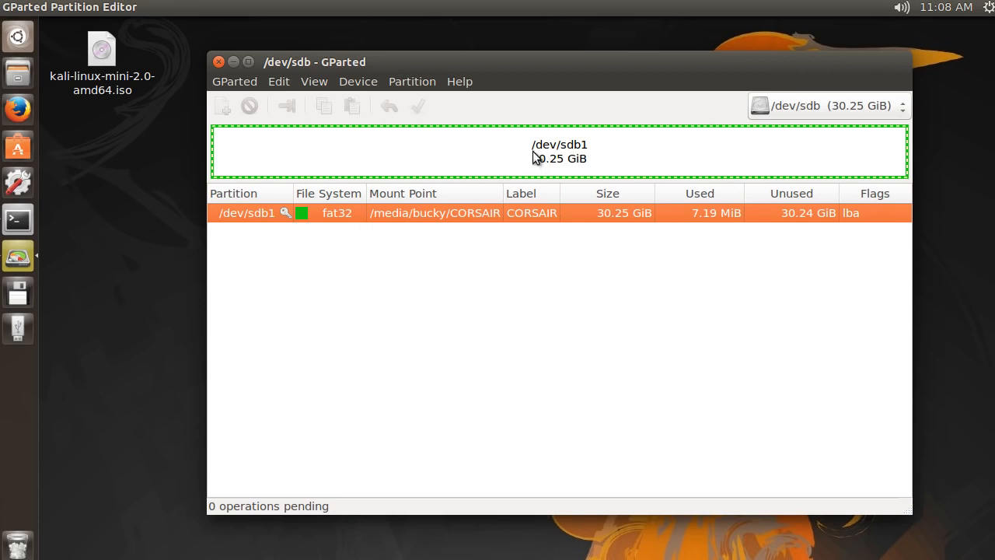
Bring up the Partition menu for the still-mounted /dev/sdb1 to reach Unmount
left_click(412, 81)
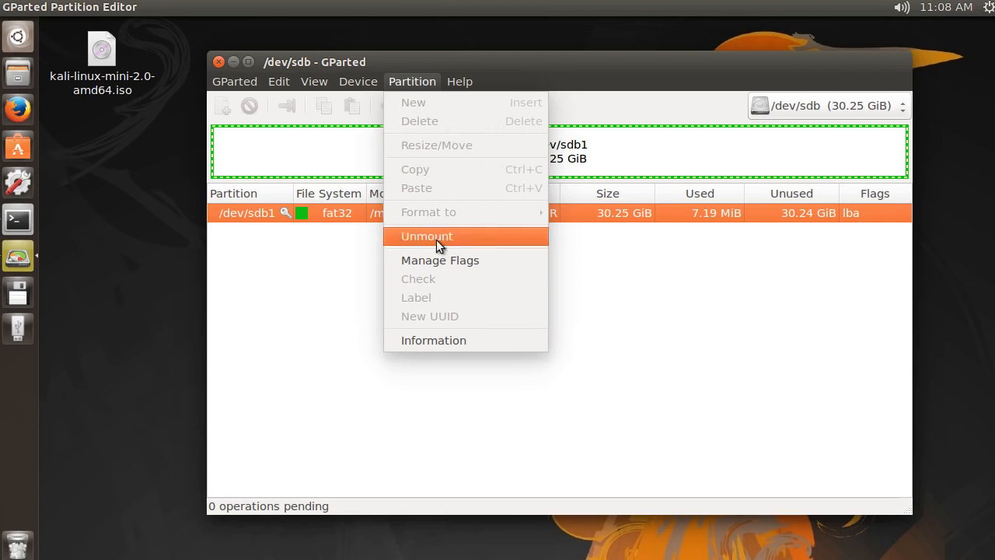
mouse_move(455, 243)
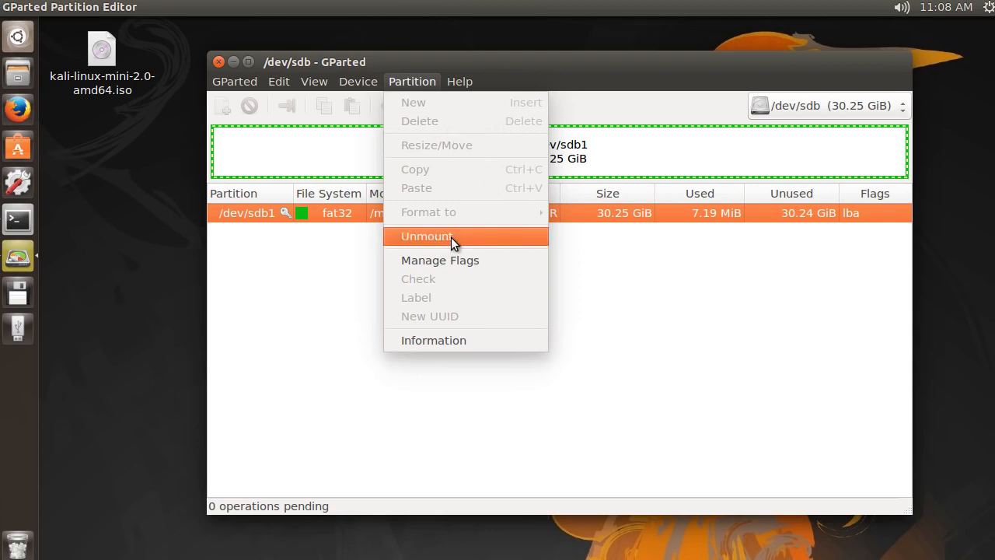
mouse_move(475, 235)
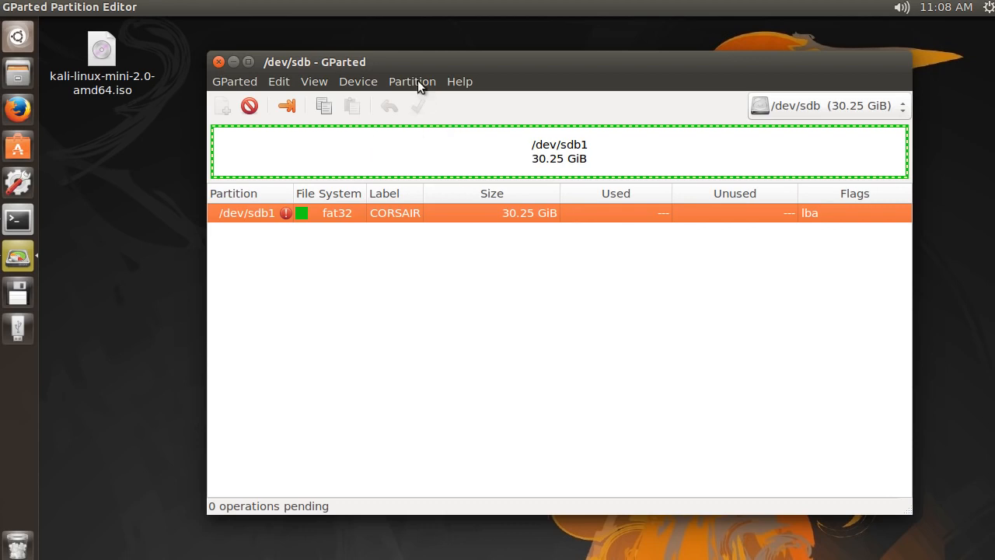
Delete the unmounted /dev/sdb1, confirm applying the deletion, and close the report
left_click(412, 81)
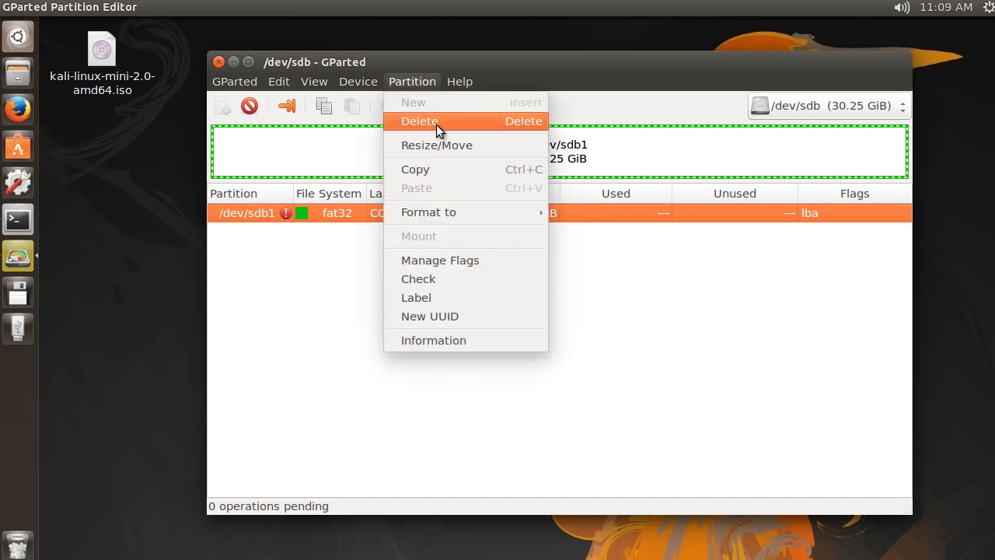
left_click(419, 120)
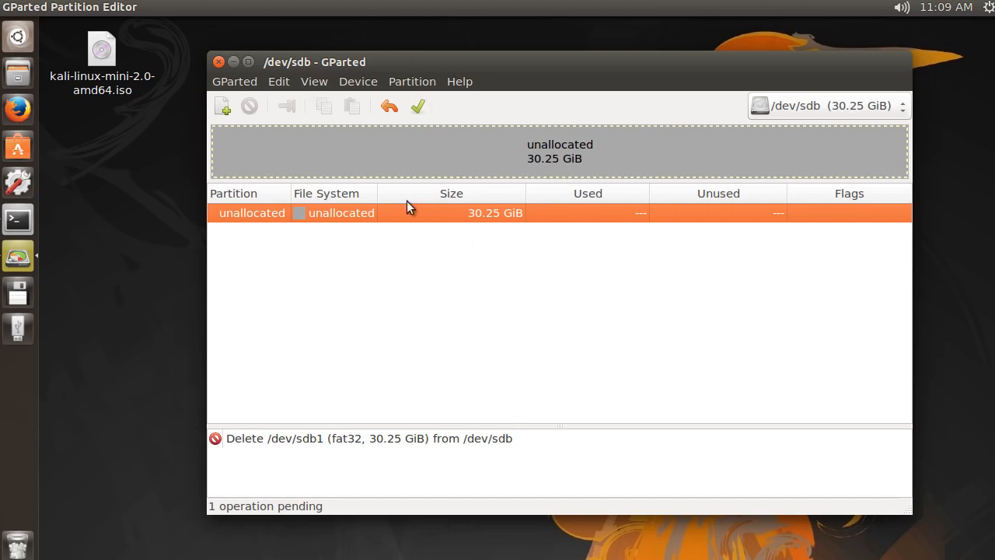
mouse_move(360, 430)
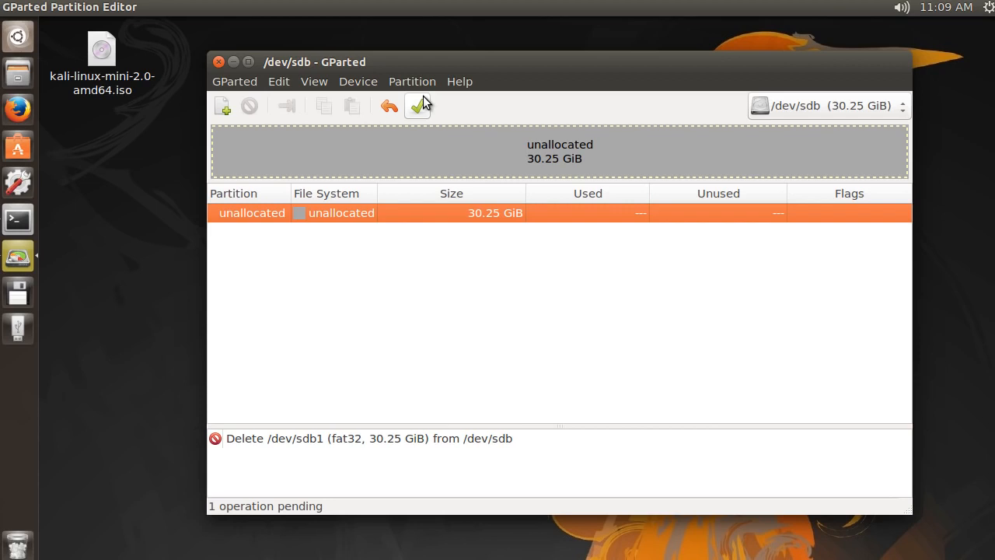
mouse_move(418, 105)
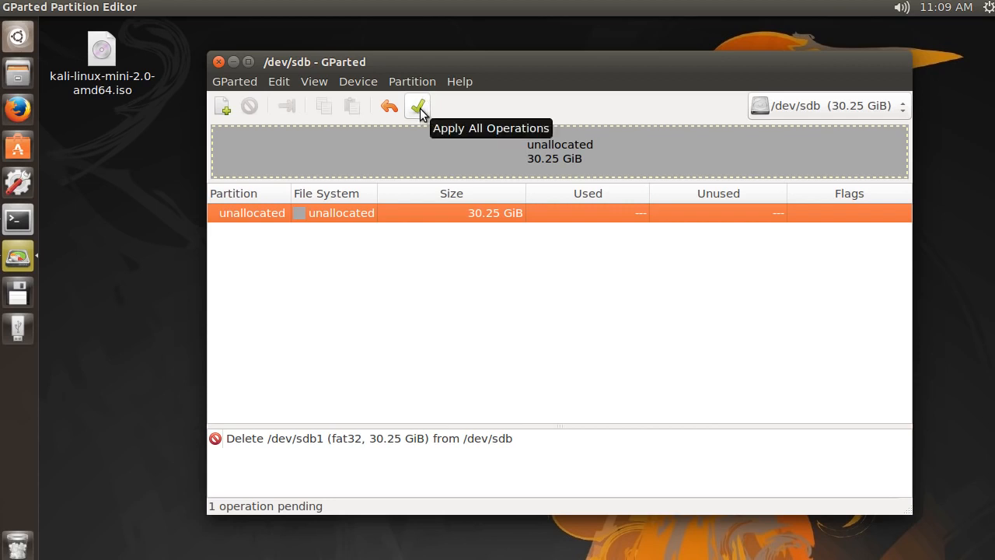
left_click(418, 106)
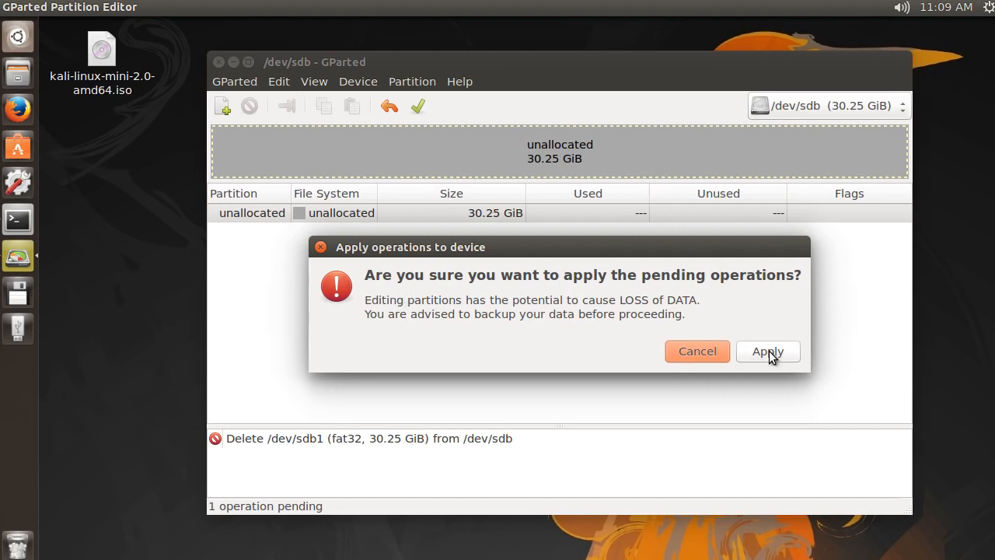
left_click(768, 351)
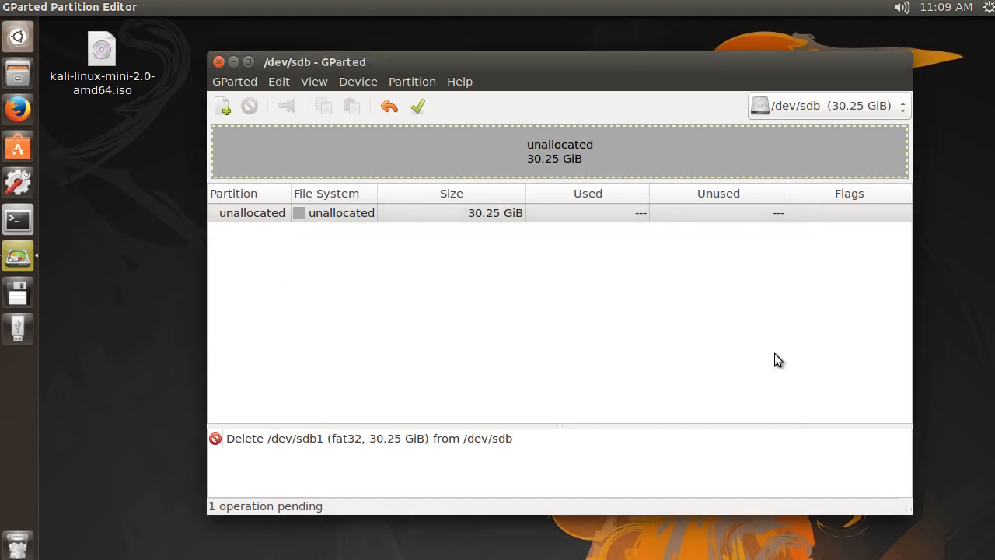
left_click(417, 106)
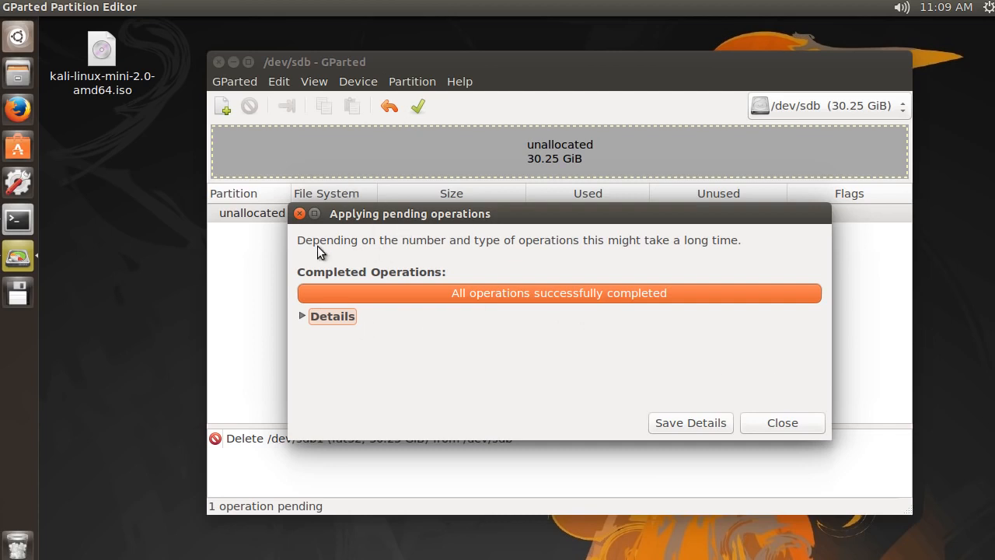
mouse_move(793, 416)
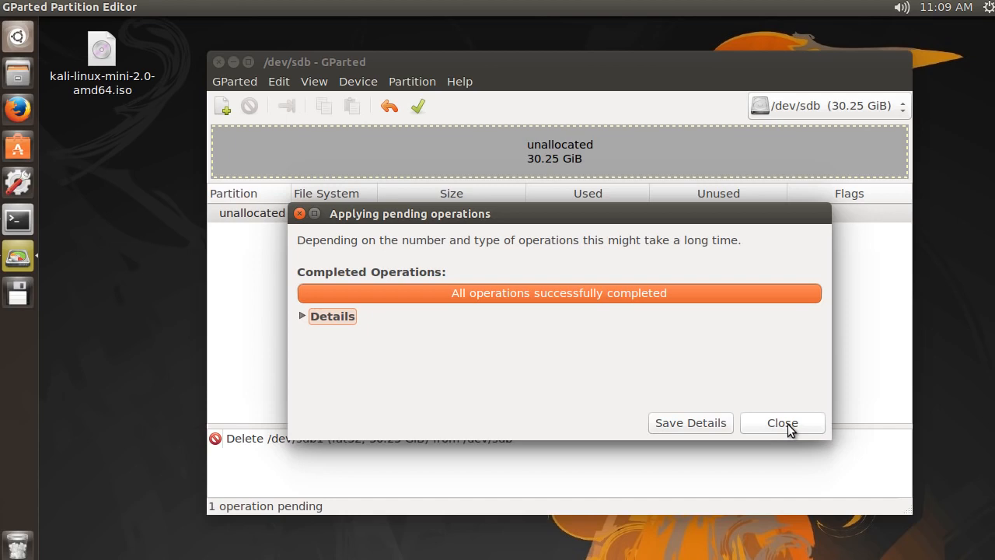
left_click(782, 422)
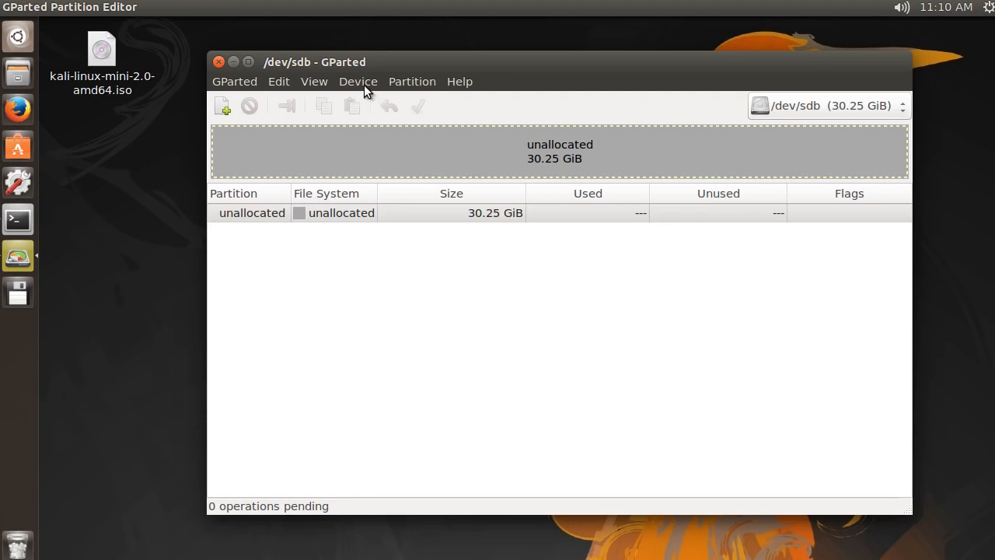
left_click(357, 81)
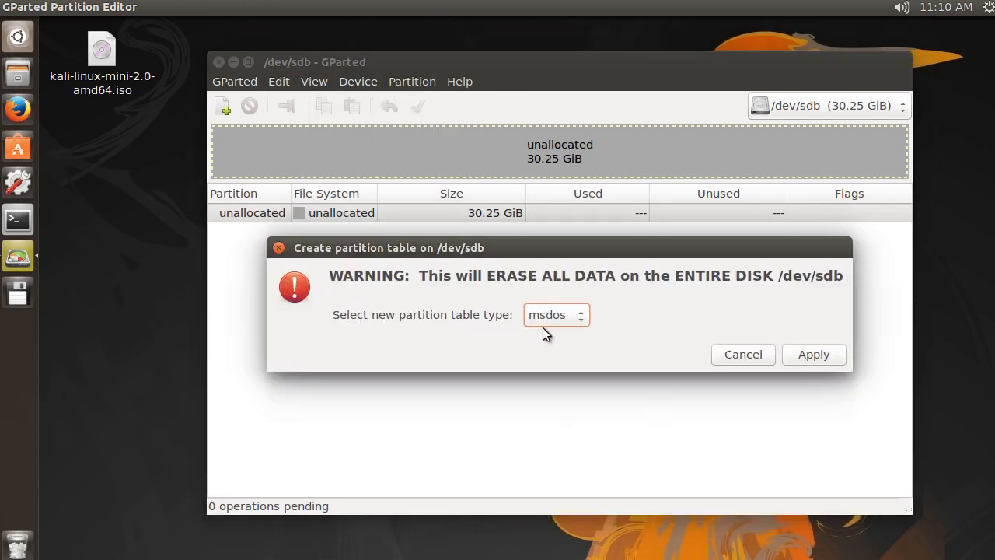
mouse_move(719, 302)
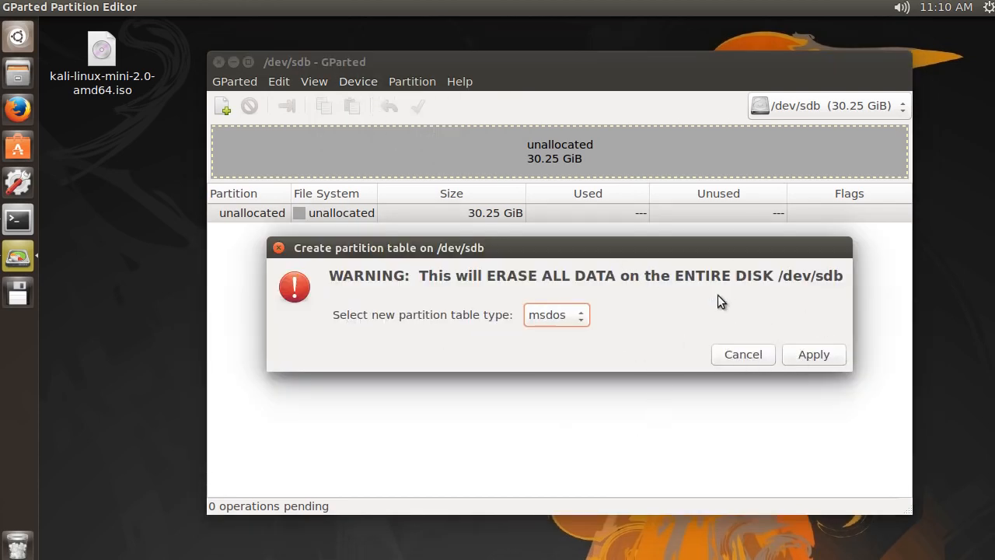
mouse_move(813, 355)
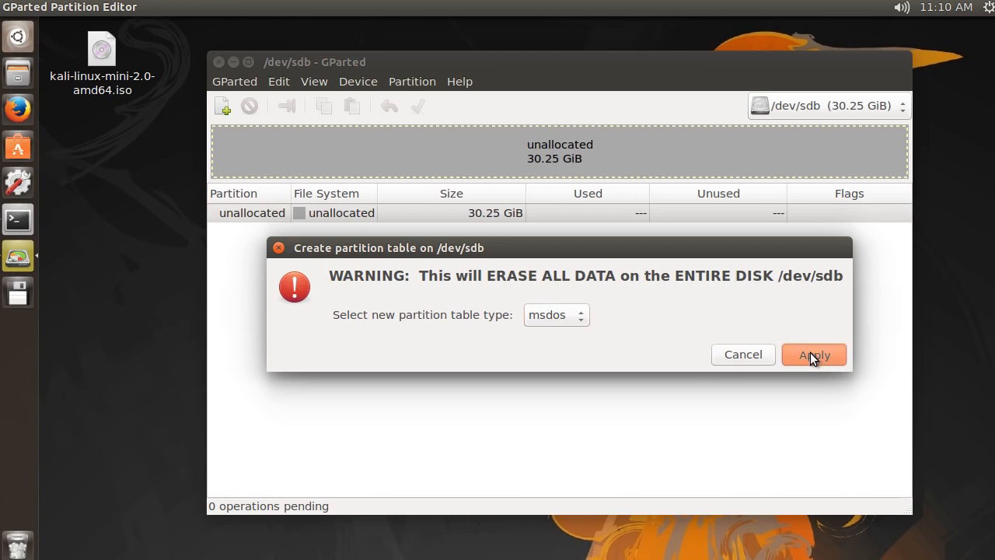
left_click(813, 354)
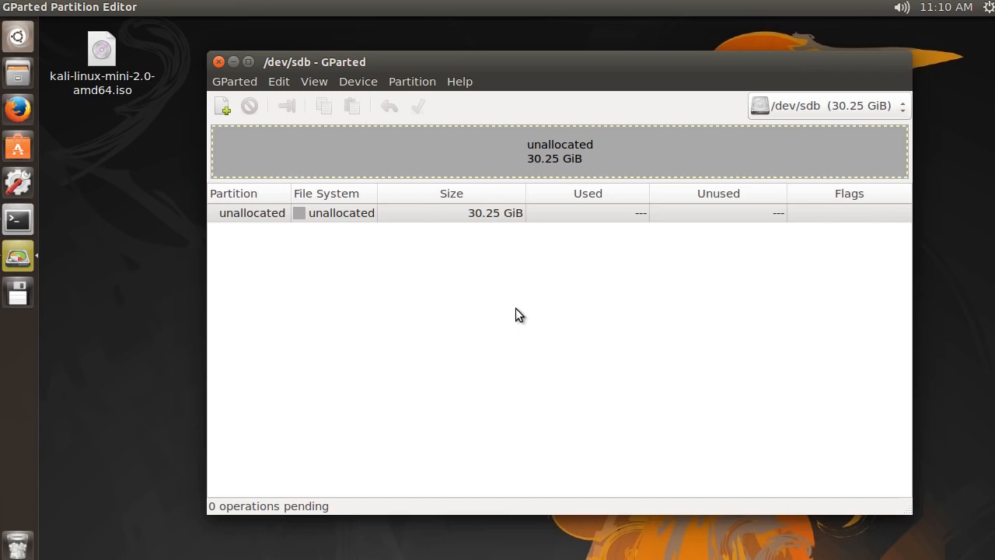
mouse_move(893, 264)
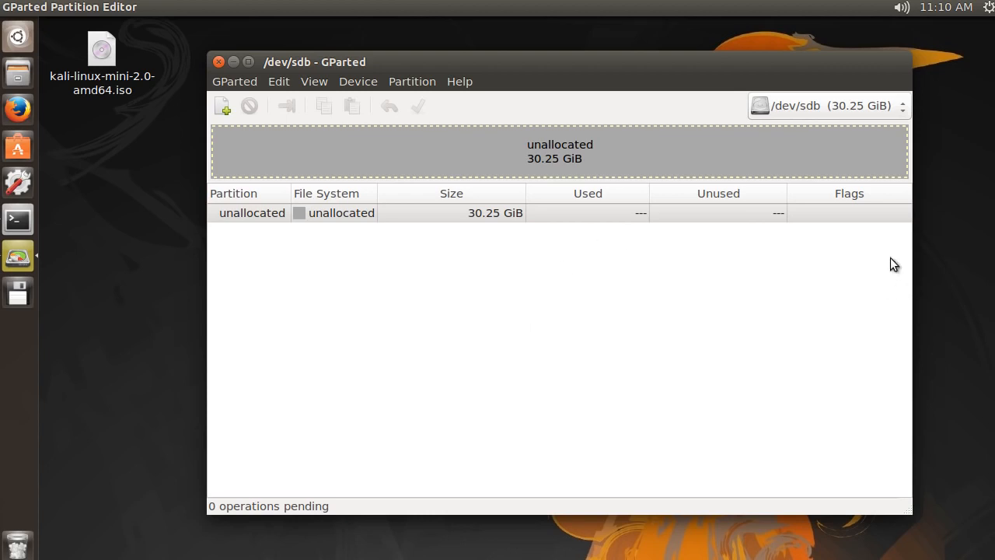
mouse_move(510, 153)
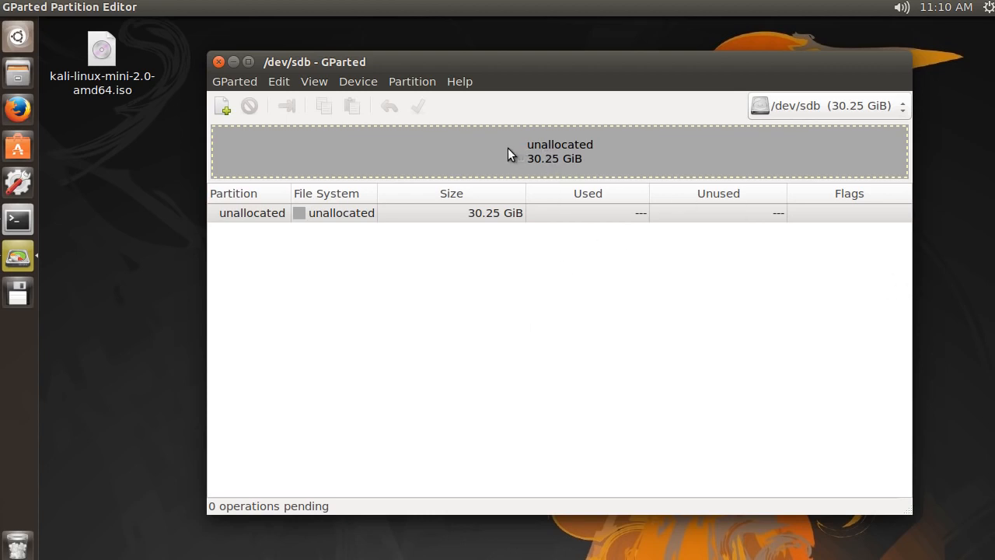
mouse_move(566, 162)
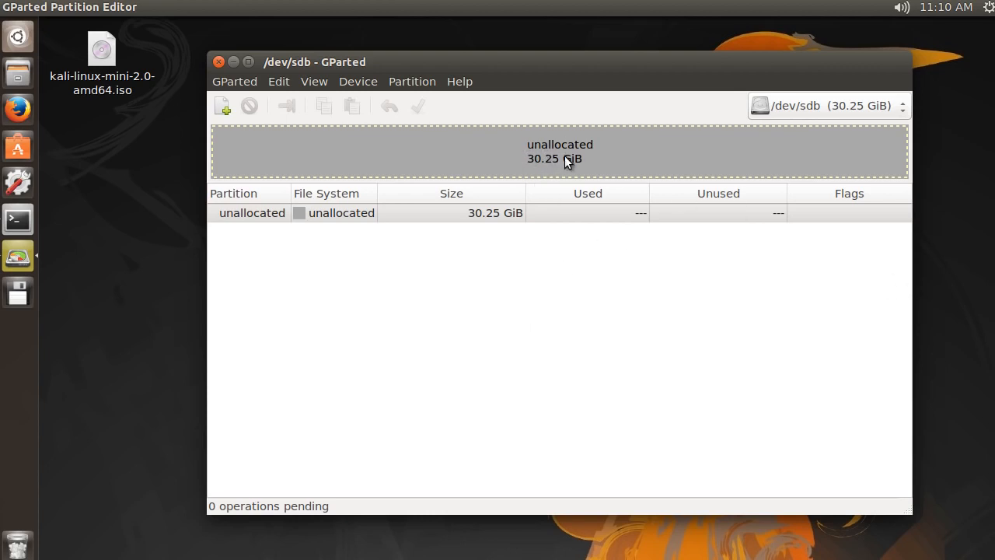
mouse_move(535, 164)
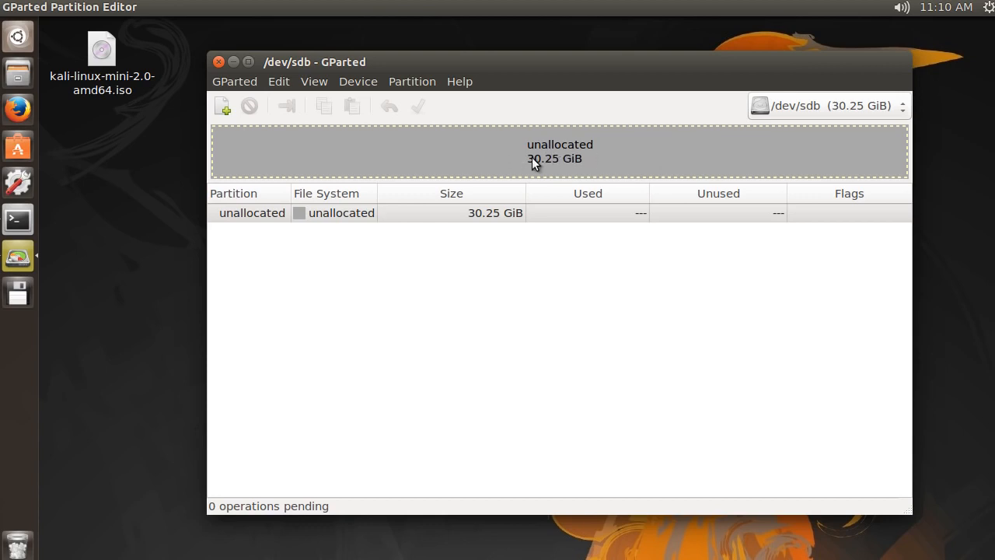
mouse_move(489, 153)
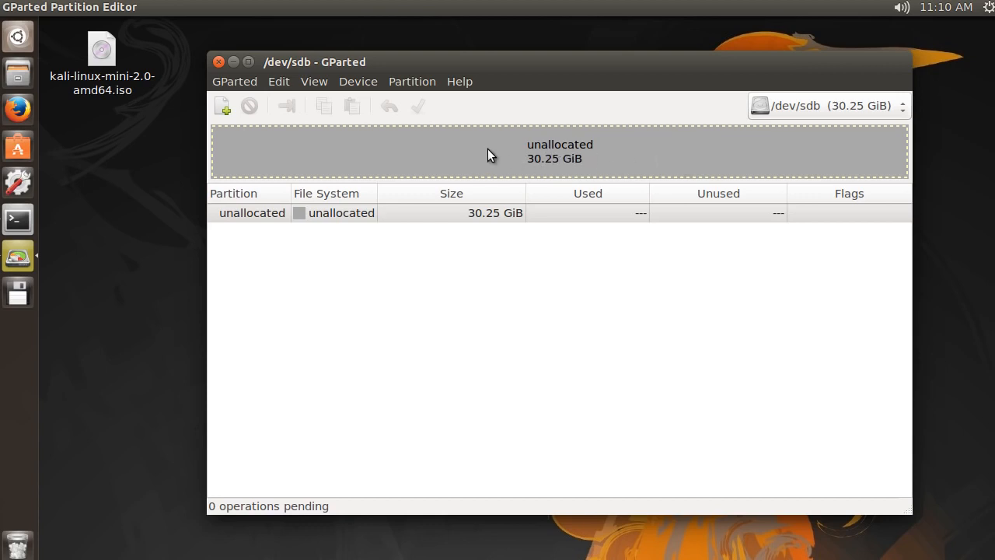
Start a primary partition in the unallocated space sized 8192 MiB, leaving 22783 MiB following
left_click(412, 81)
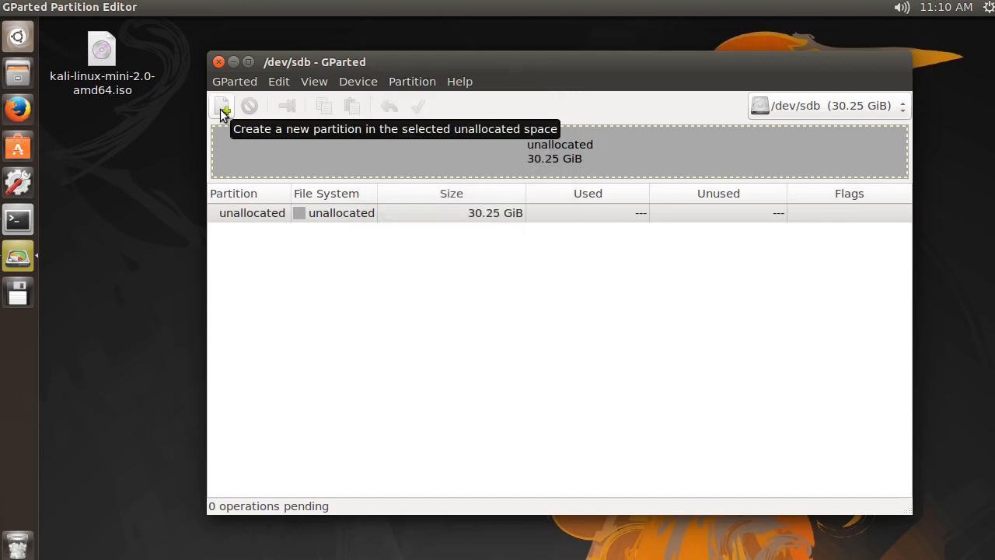
left_click(222, 106)
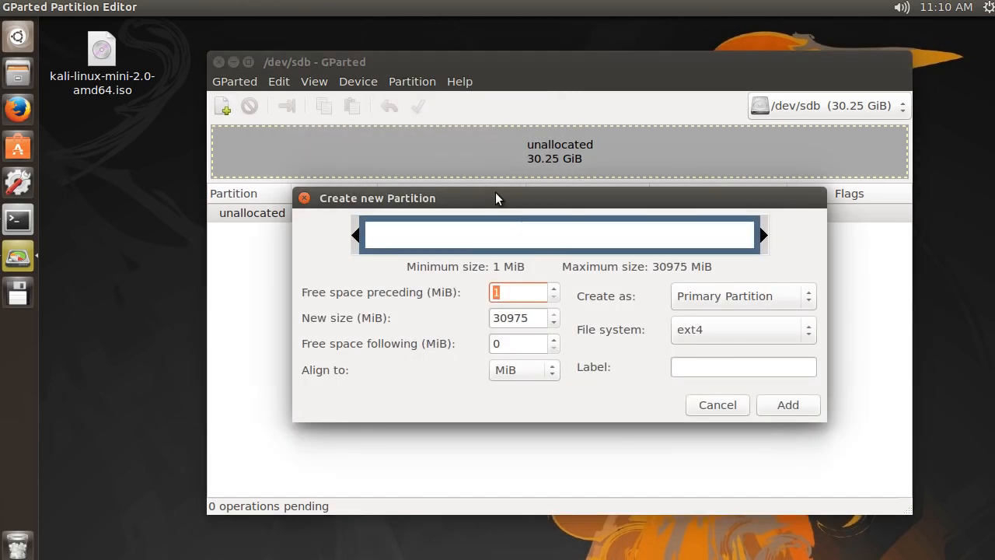
mouse_move(685, 264)
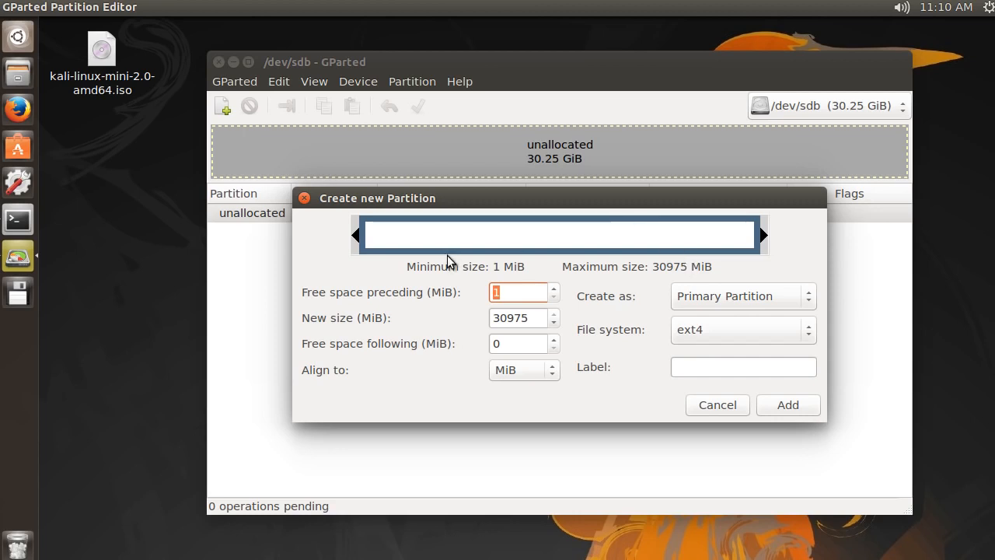
left_click(518, 317)
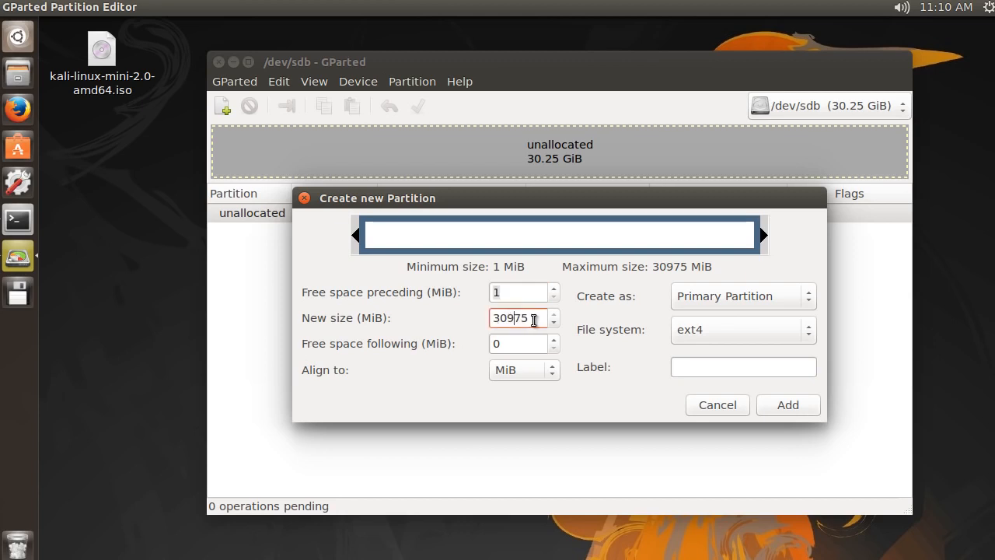
triple_click(515, 318)
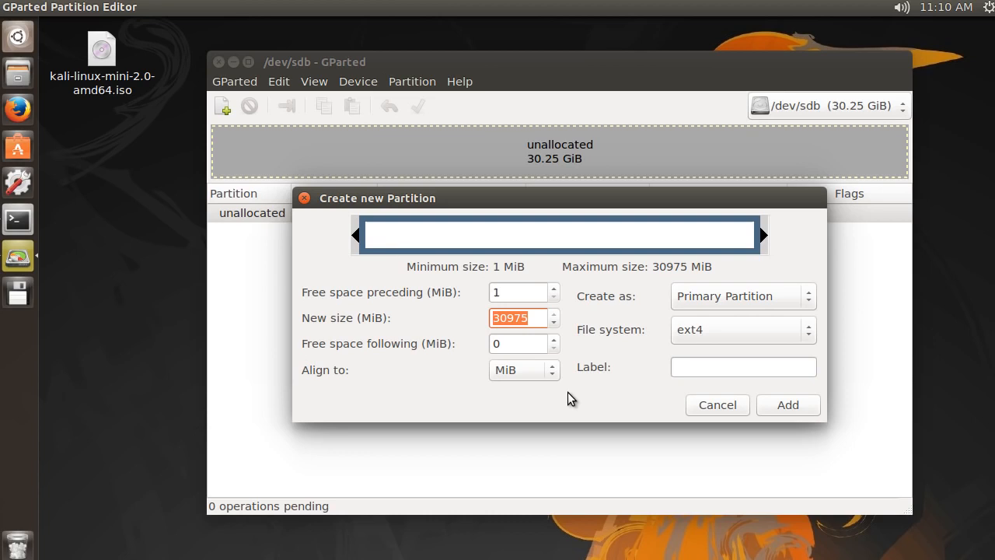
type("8192")
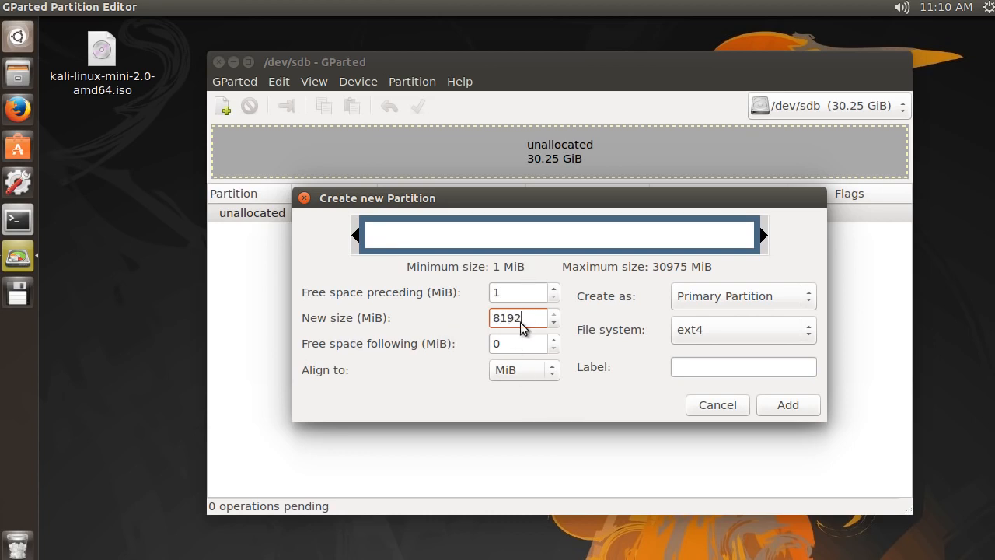
mouse_move(515, 344)
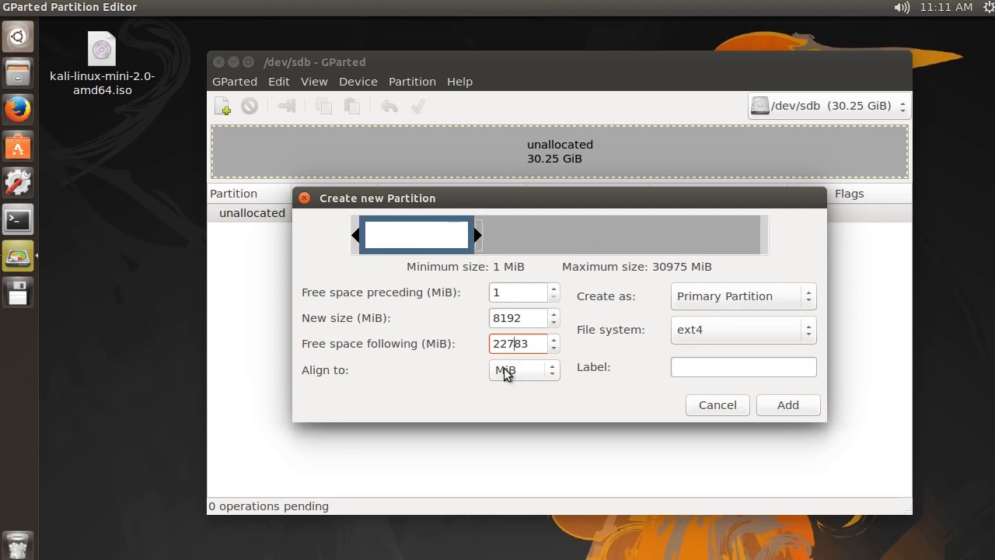
left_click_drag(480, 235, 566, 234)
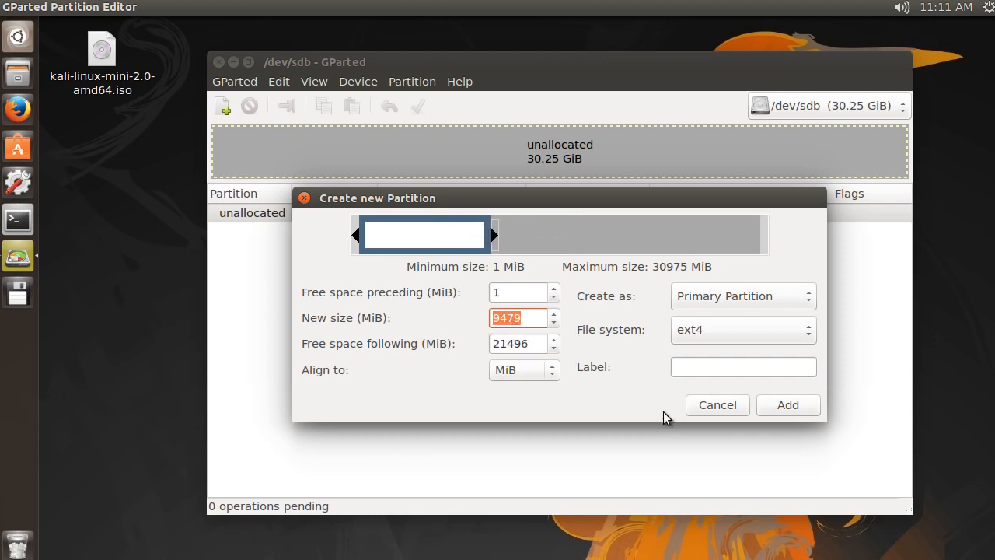
type("8192")
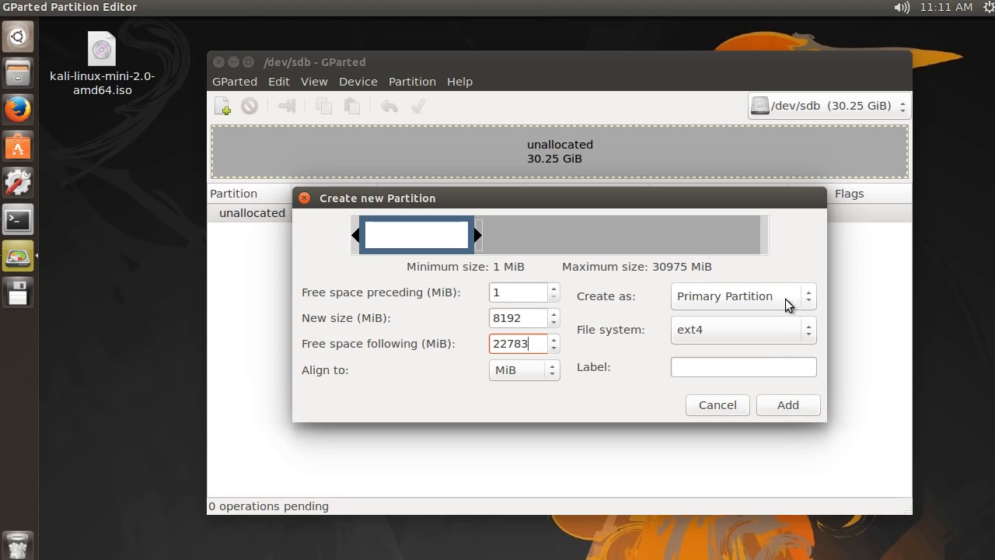
mouse_move(765, 338)
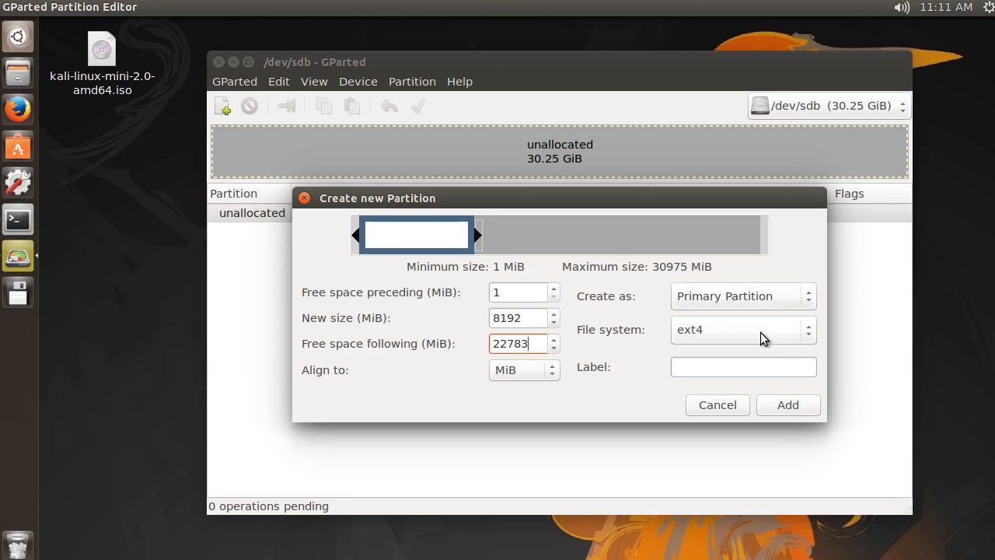
mouse_move(757, 340)
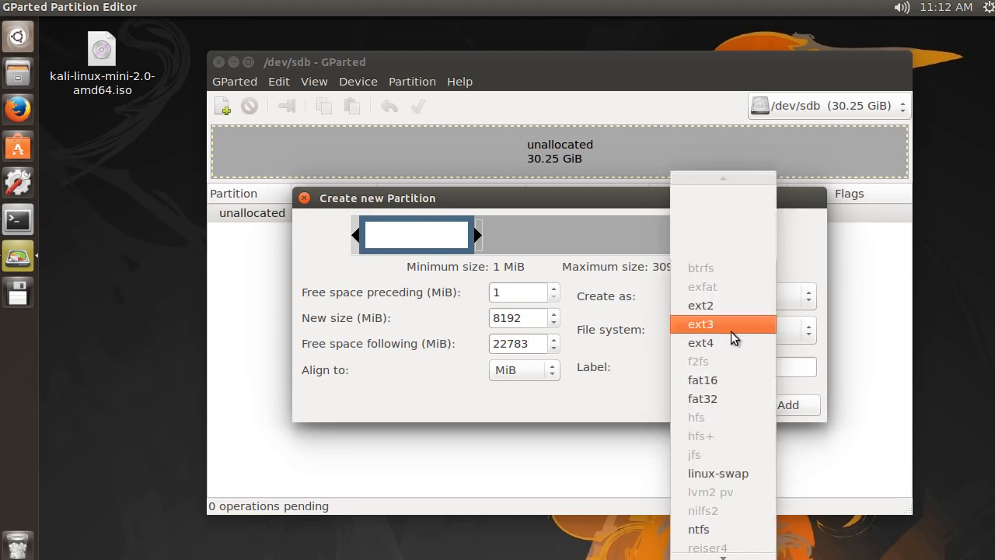
Set the new partition's file system to ext4, label it 'Kali', and add it
left_click(700, 324)
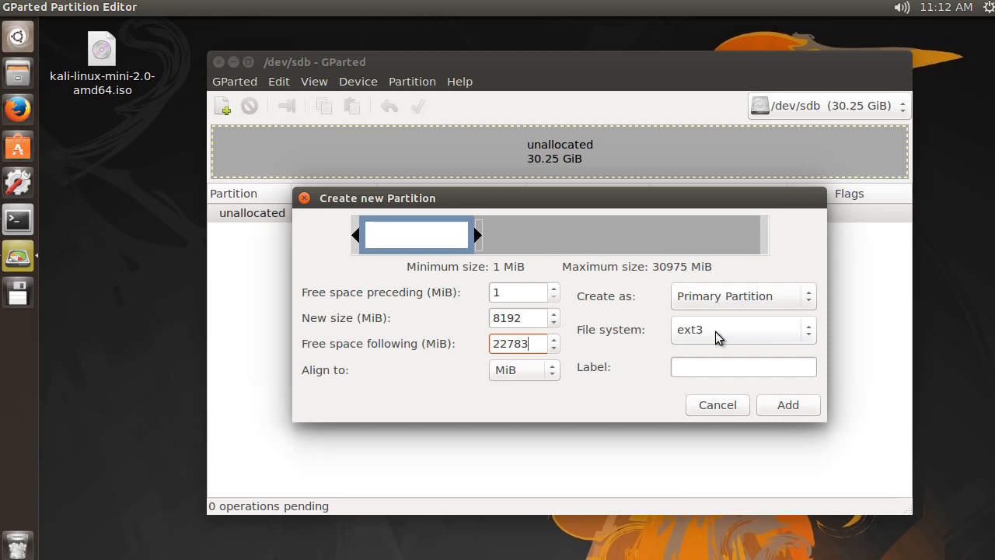
left_click(742, 328)
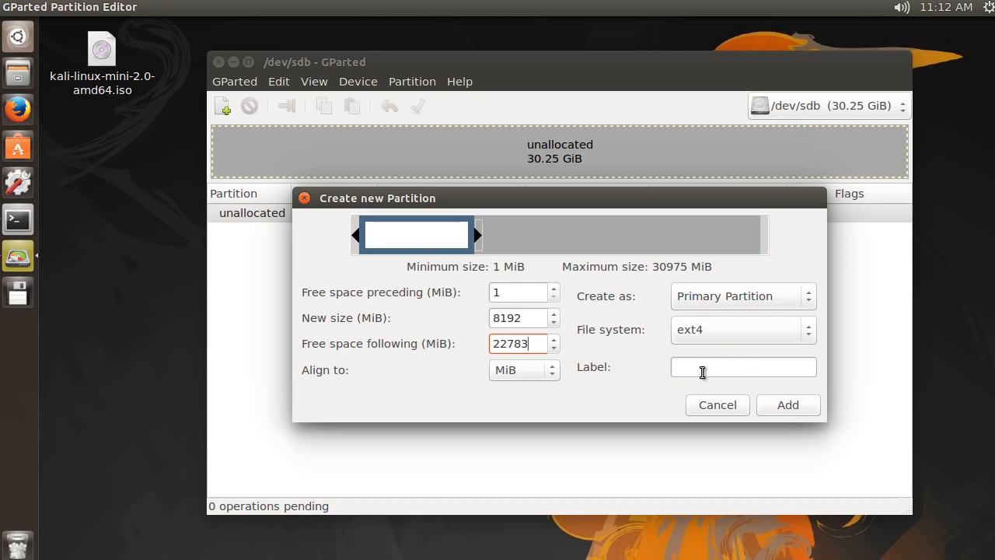
left_click(743, 366)
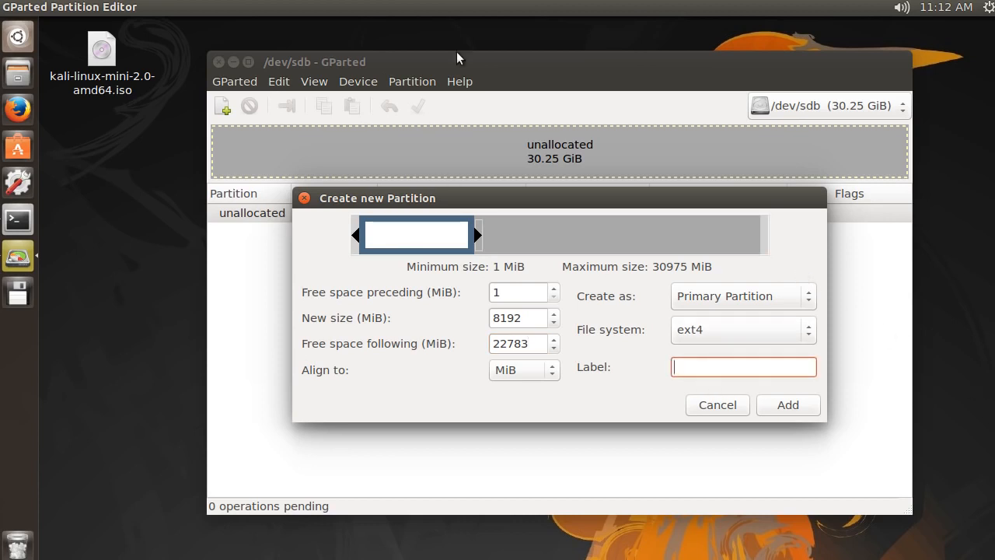
mouse_move(898, 340)
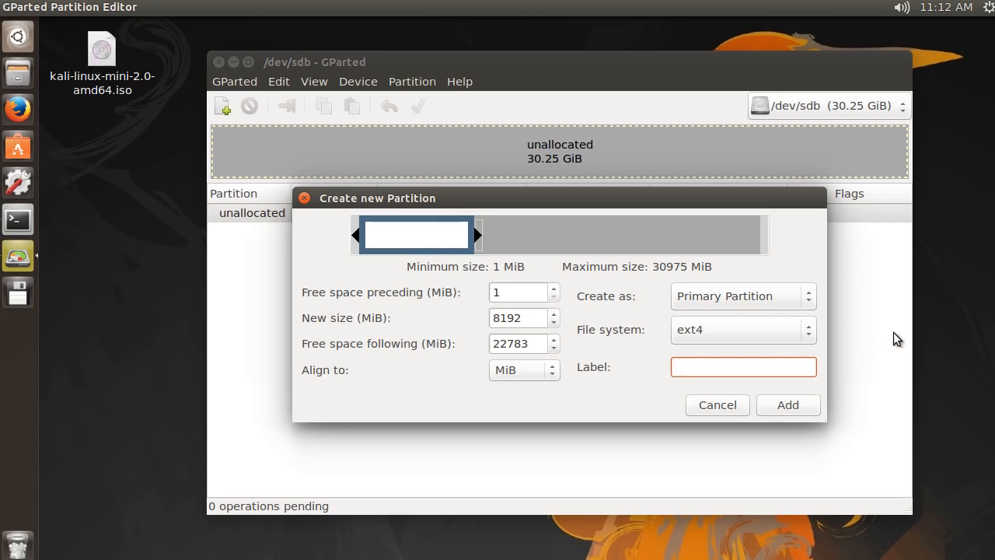
type("Kali")
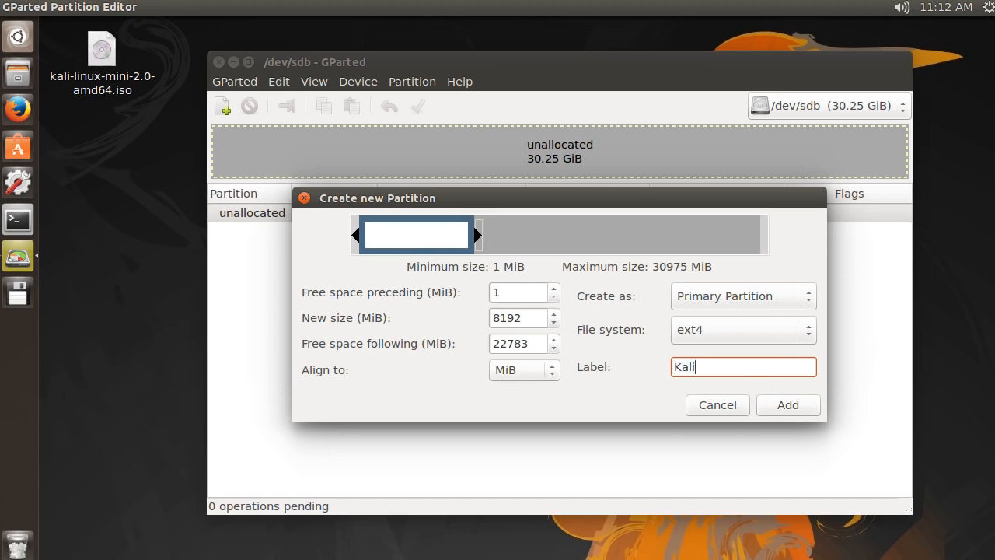
left_click(787, 404)
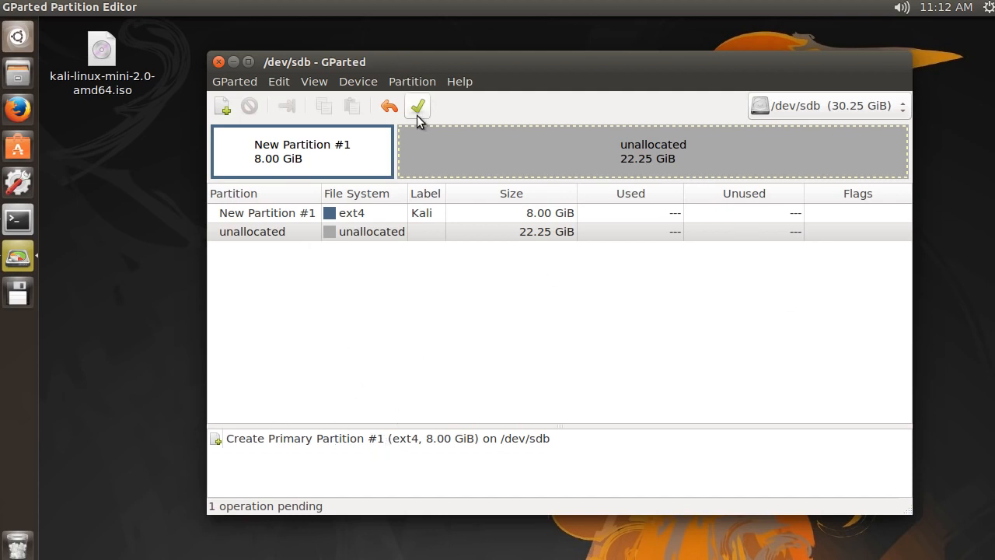
Apply the queued Kali partition creation and close the completed operations report
left_click(417, 106)
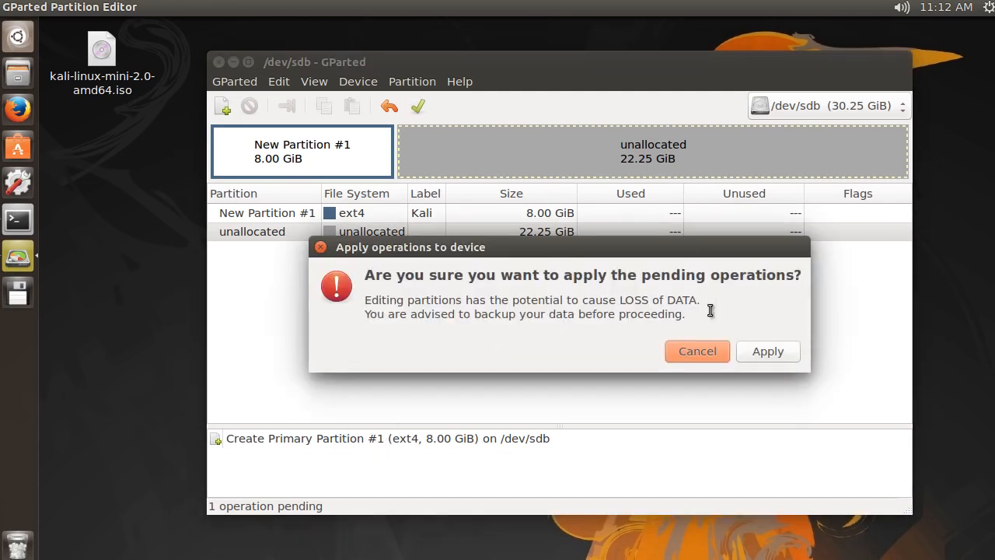
left_click(696, 351)
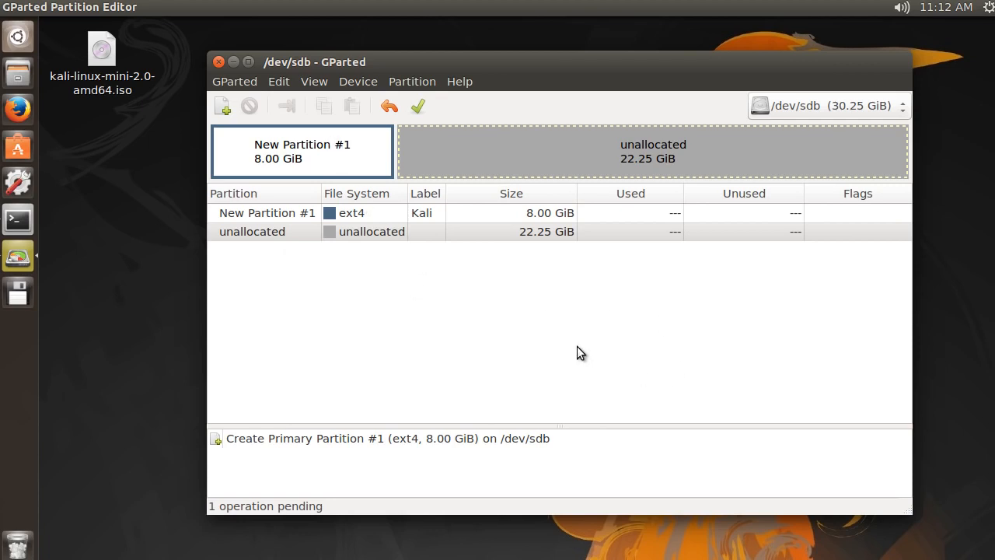
left_click(418, 106)
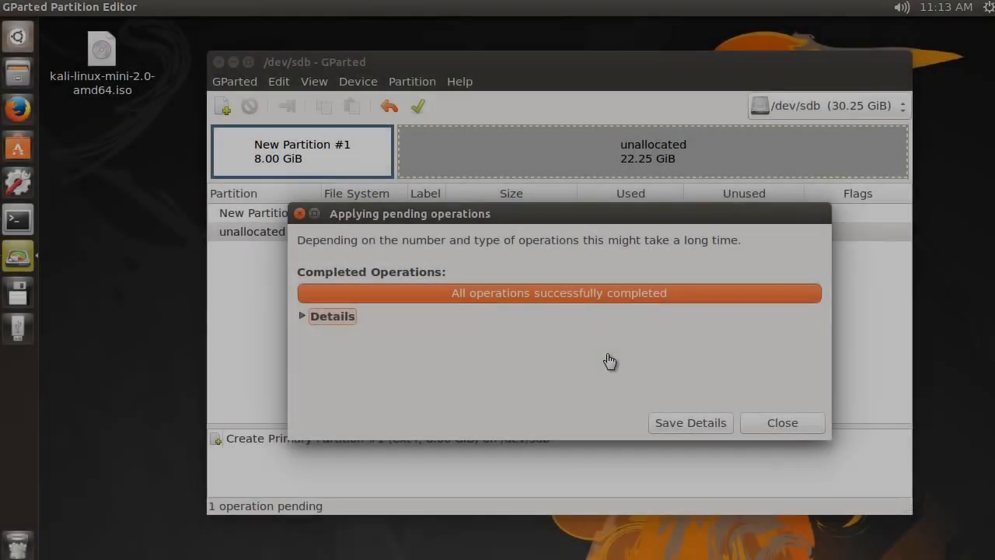
mouse_move(654, 385)
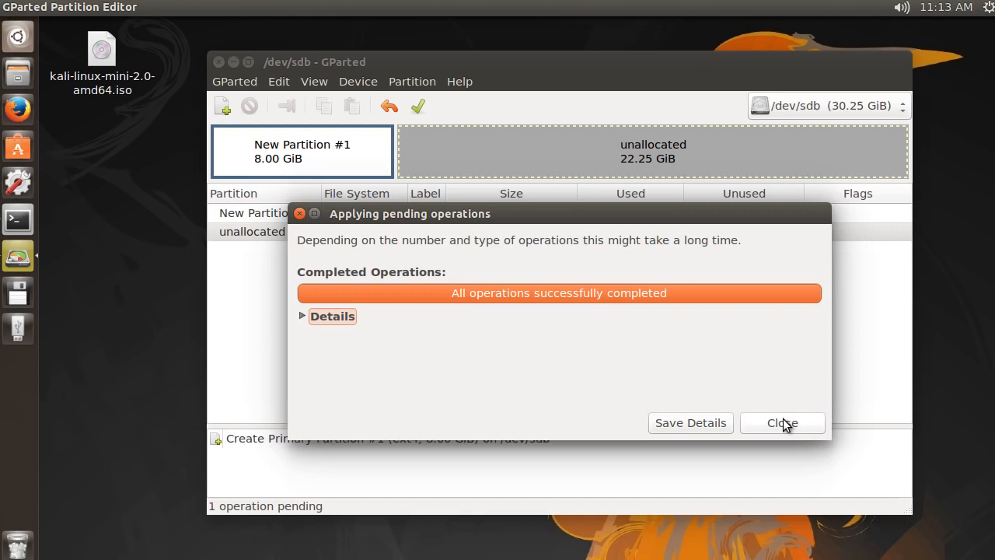
left_click(782, 422)
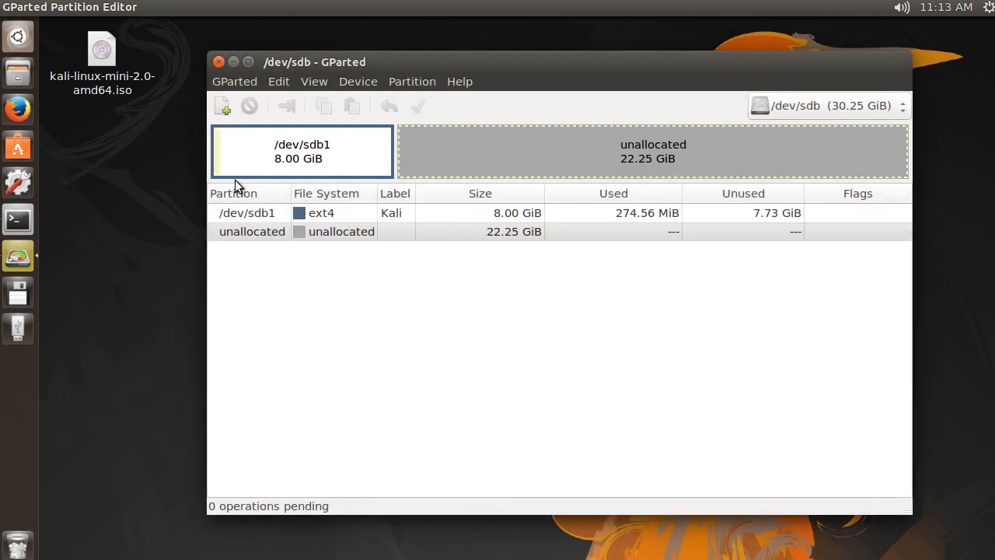
mouse_move(548, 377)
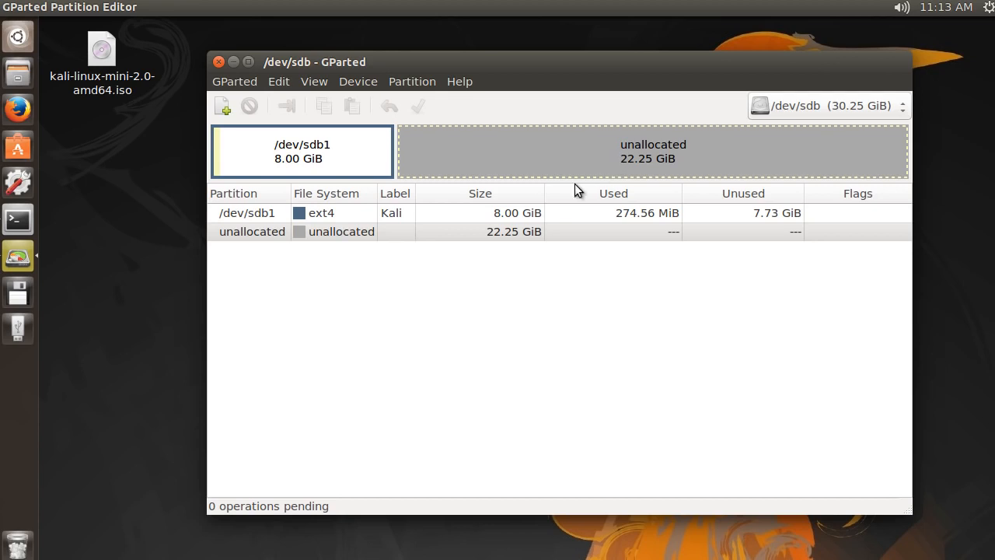
mouse_move(543, 153)
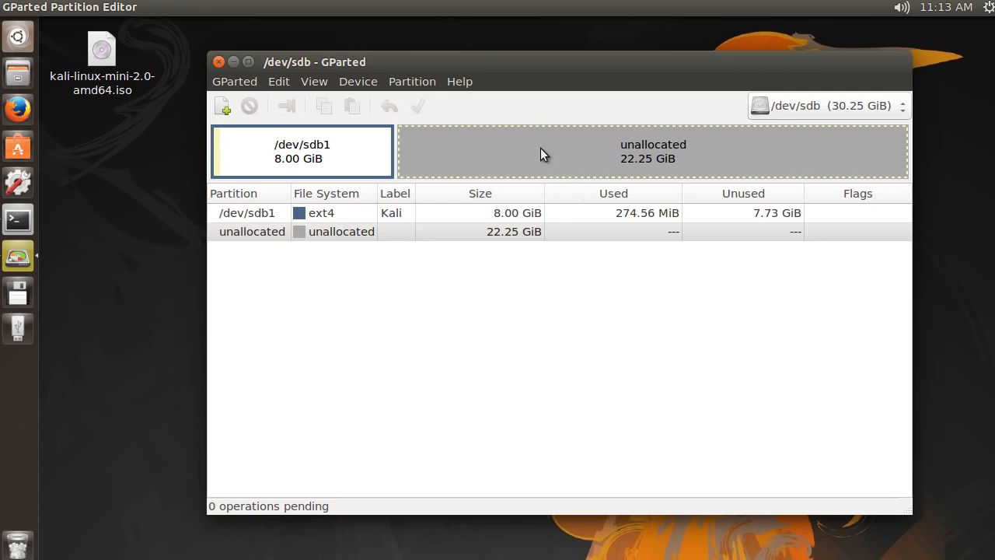
mouse_move(480, 160)
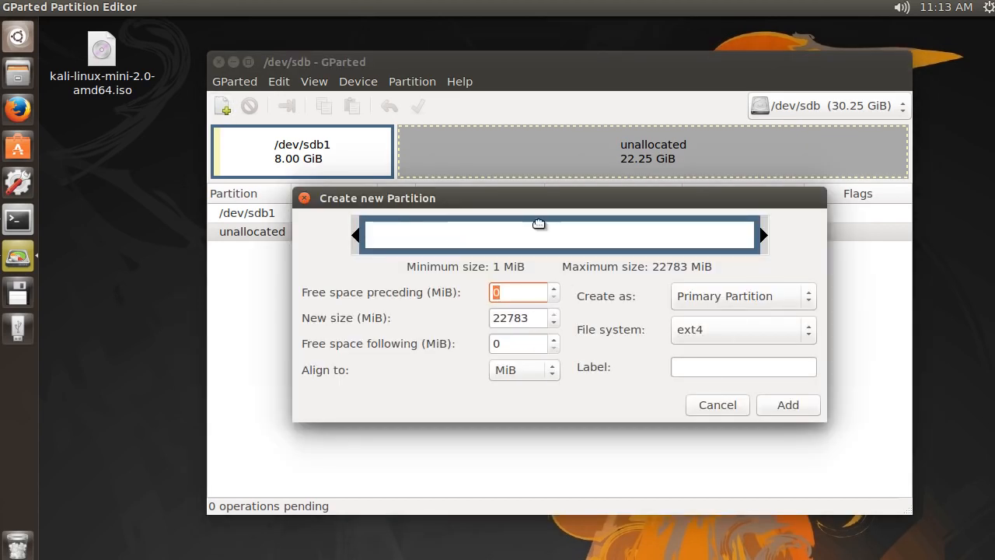
Enter 4096 MiB, fat32 and label 'School' for the new partition, then add it
left_click(518, 317)
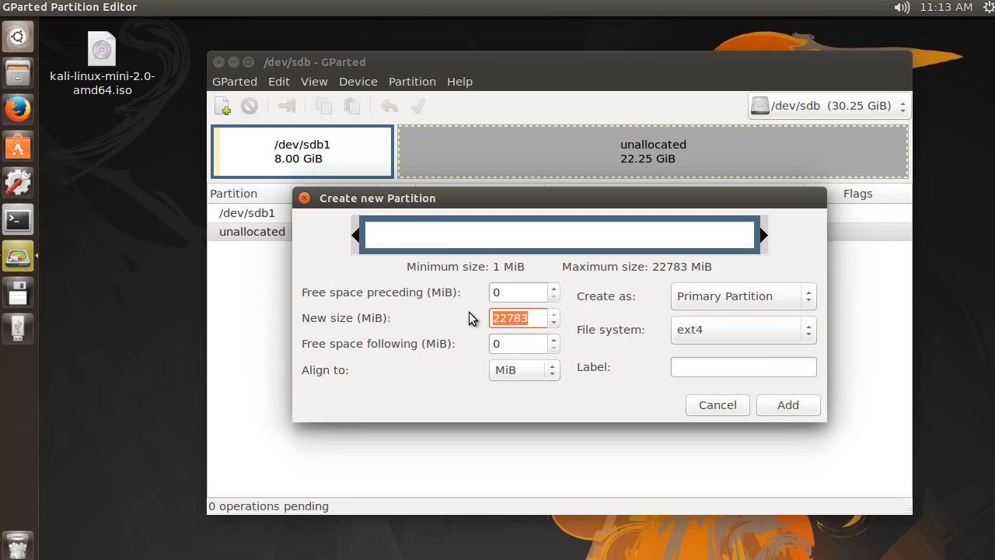
type("4096")
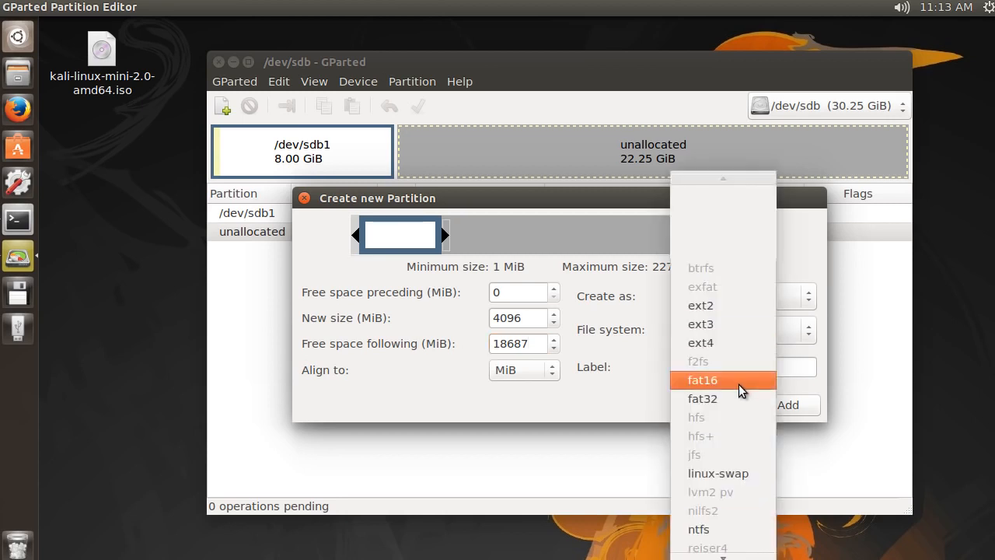
left_click(702, 398)
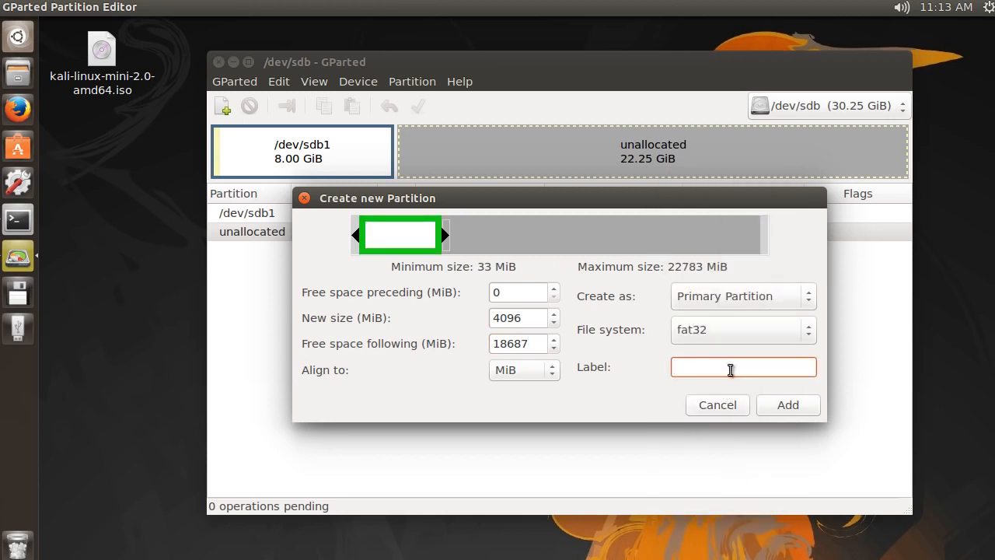
type("S")
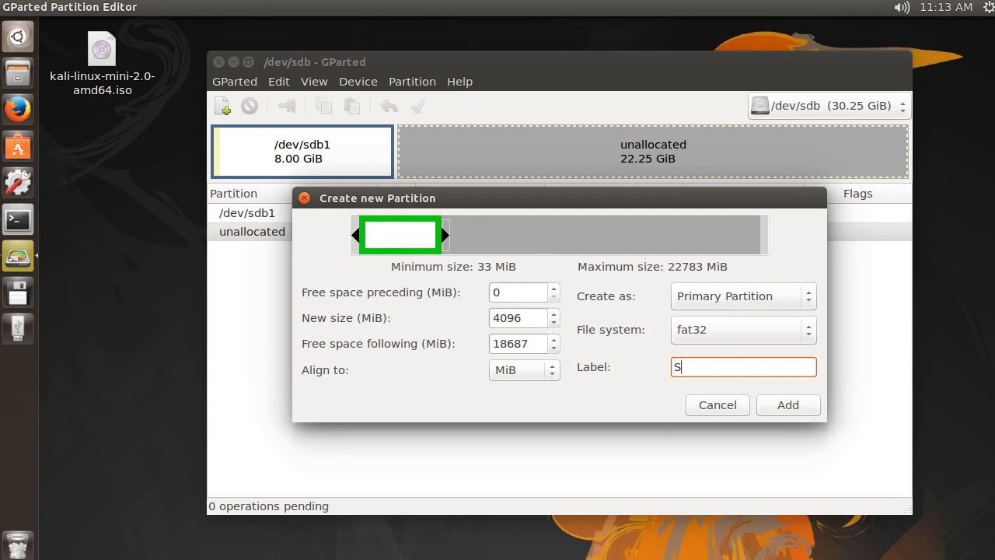
type("chool")
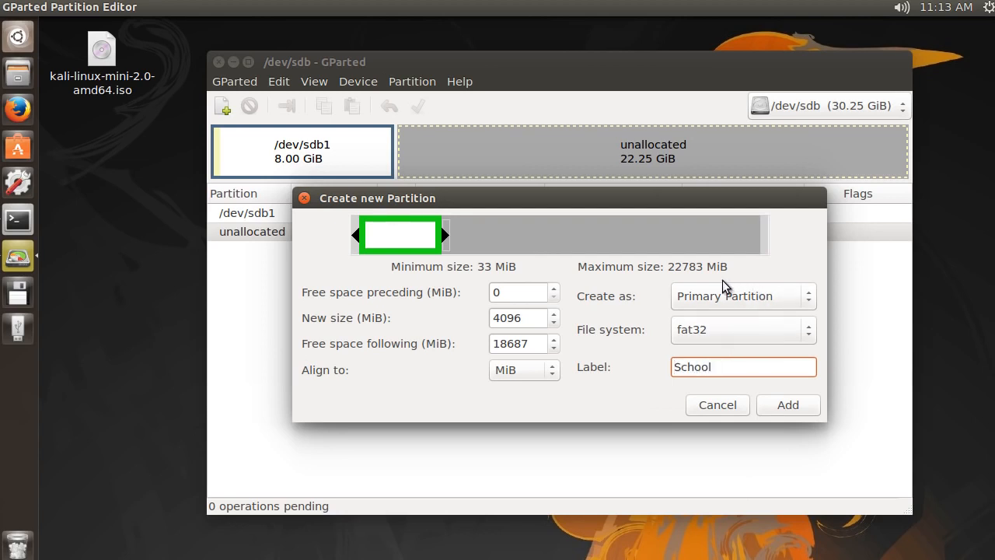
left_click(787, 405)
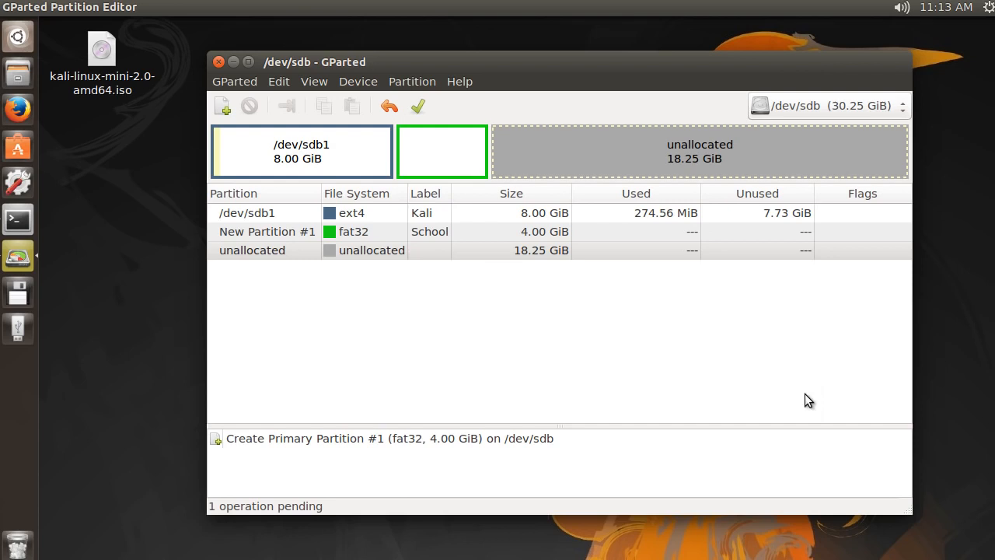
Apply the pending School partition operation and close the completed operations report
left_click(419, 105)
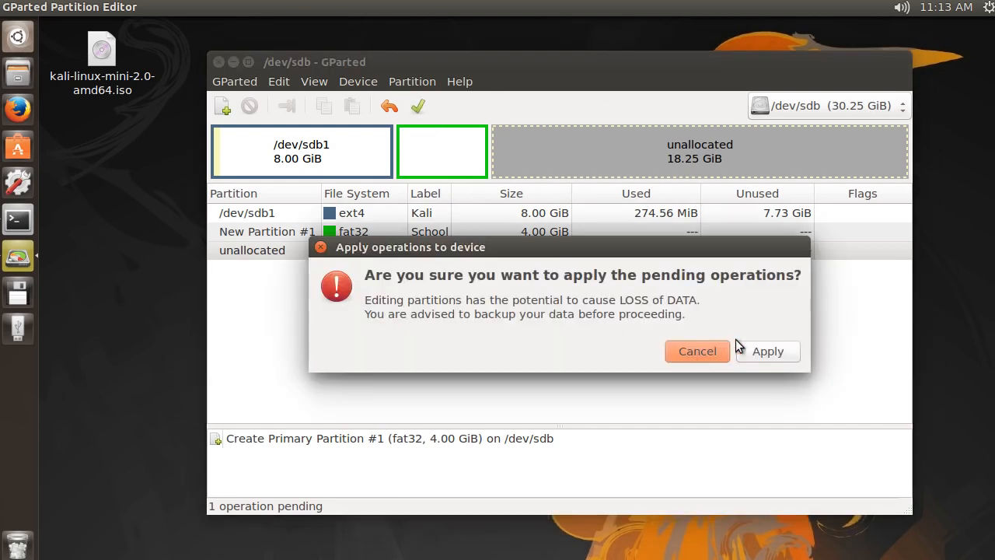
left_click(767, 351)
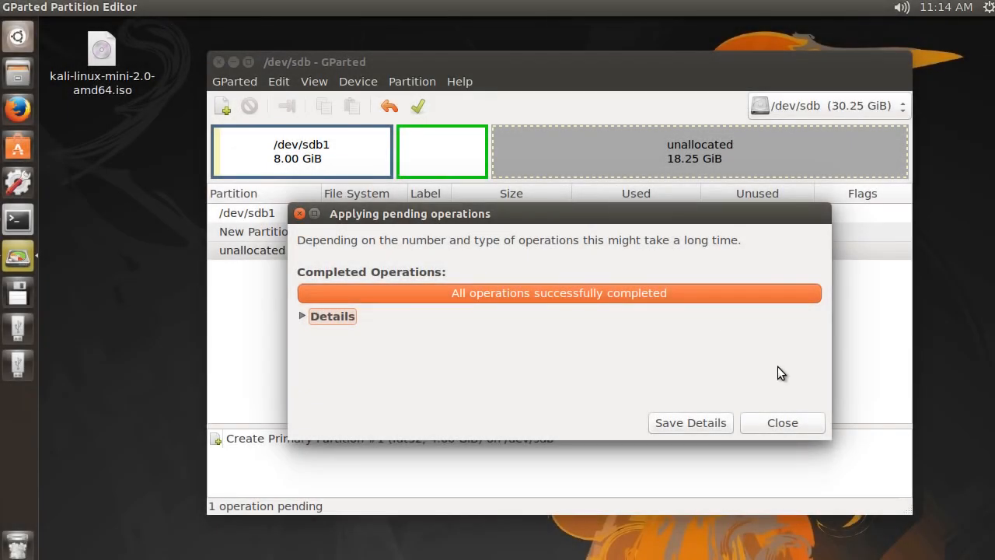
left_click(781, 423)
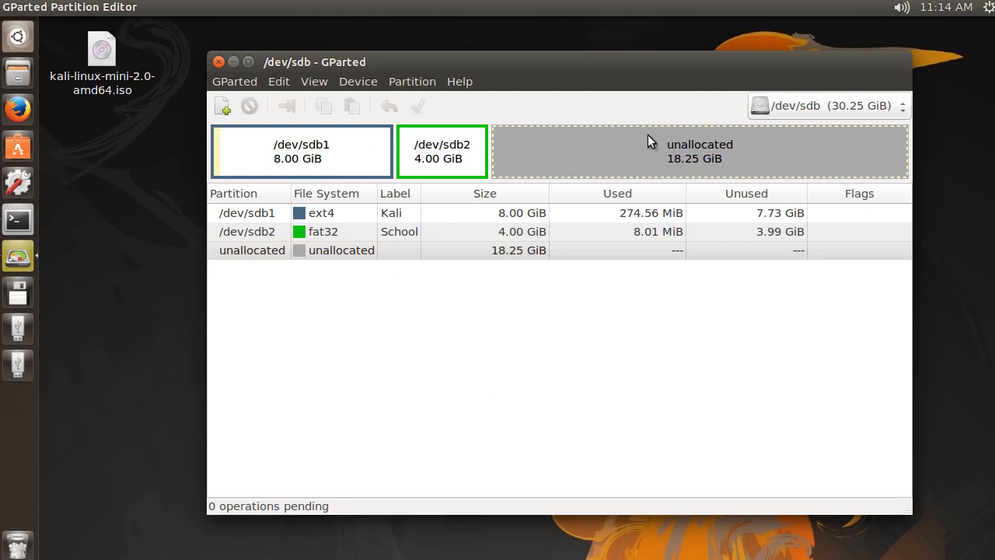
mouse_move(636, 370)
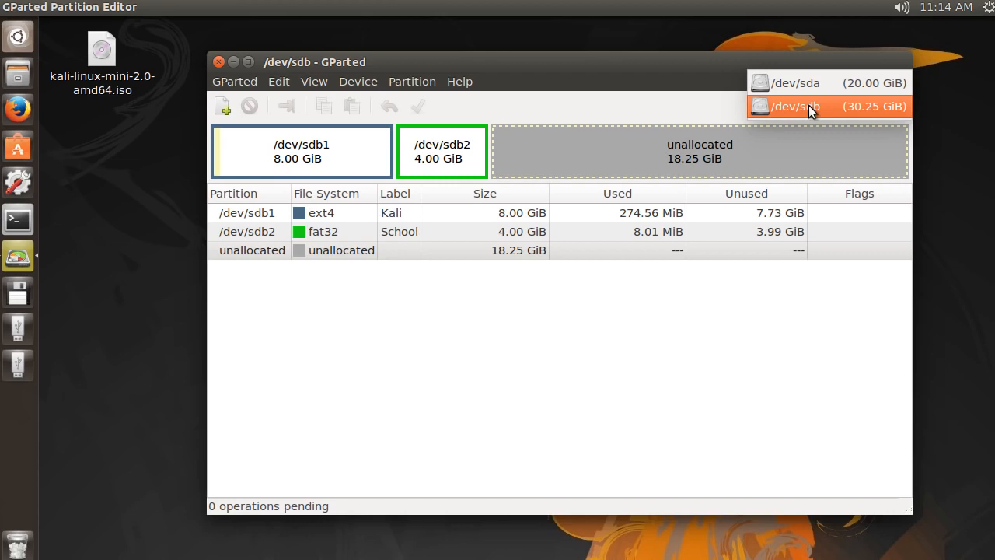
mouse_move(817, 113)
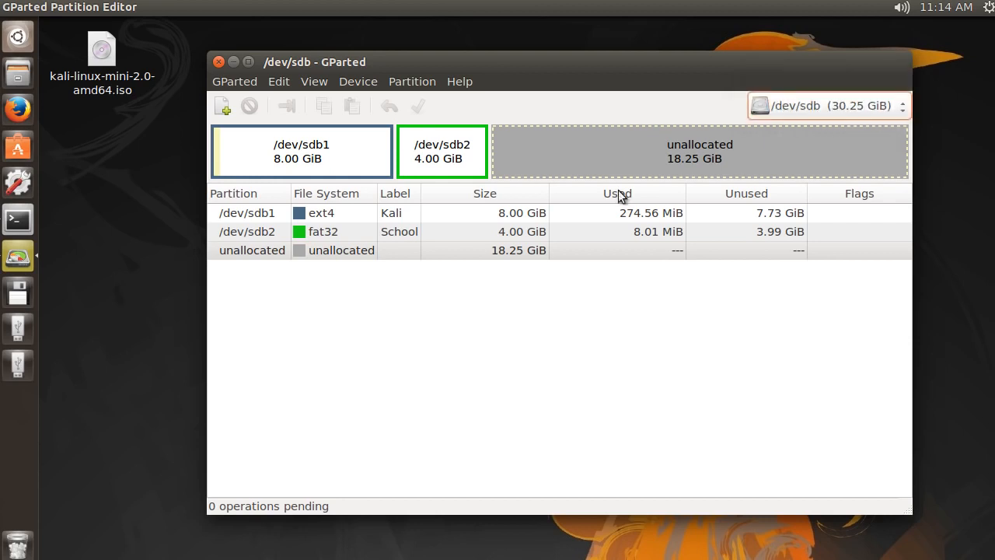
mouse_move(326, 194)
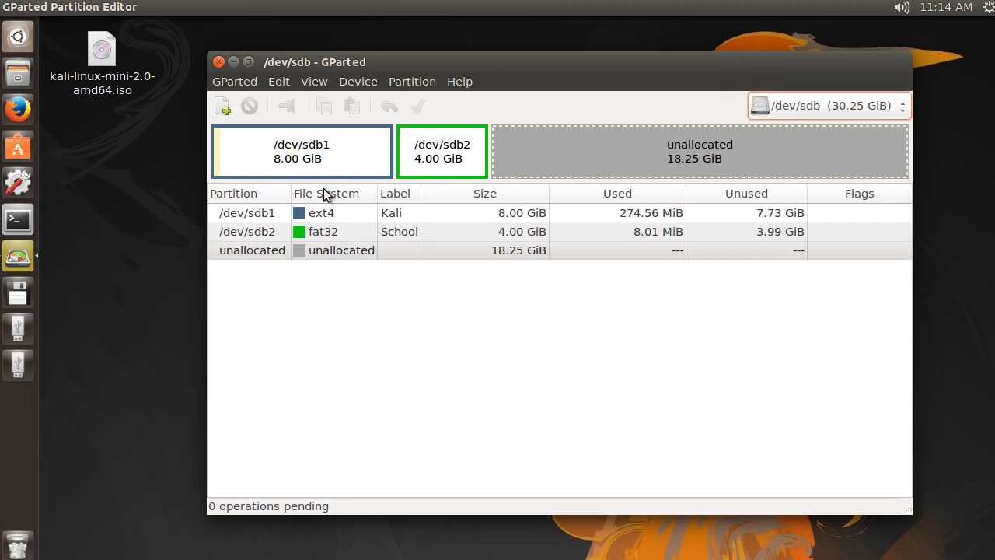
mouse_move(256, 223)
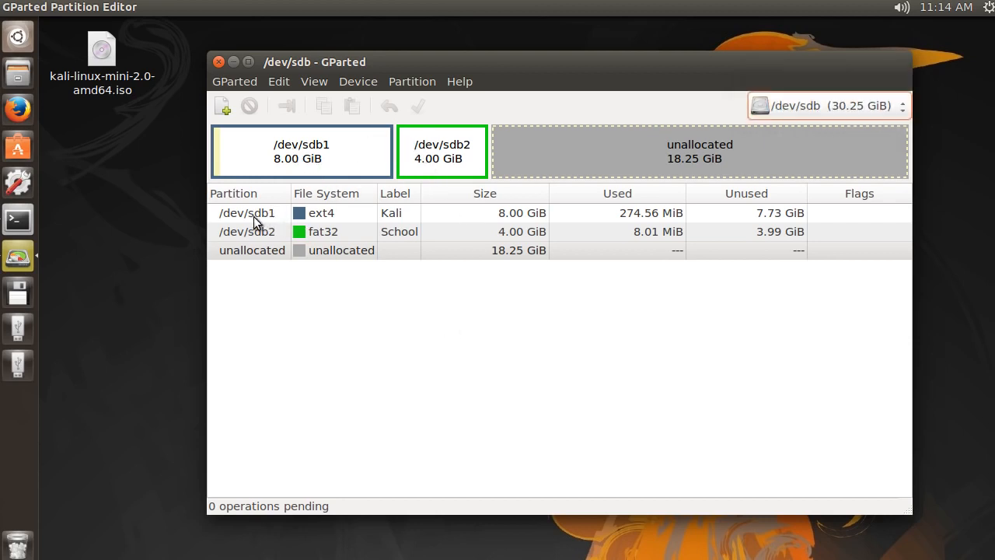
Review the School partition, close GParted, and open Files showing the Kali and School drives
left_click(247, 231)
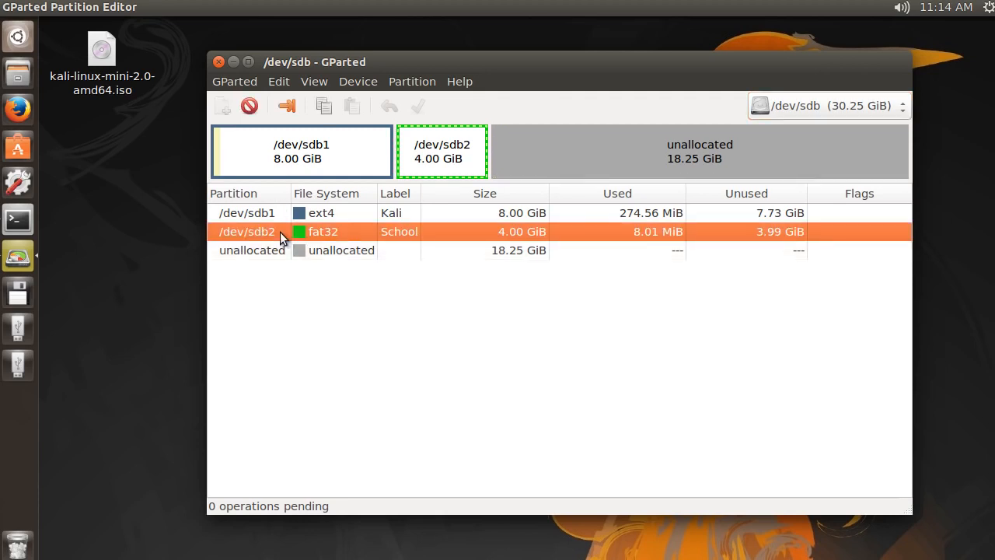
mouse_move(278, 232)
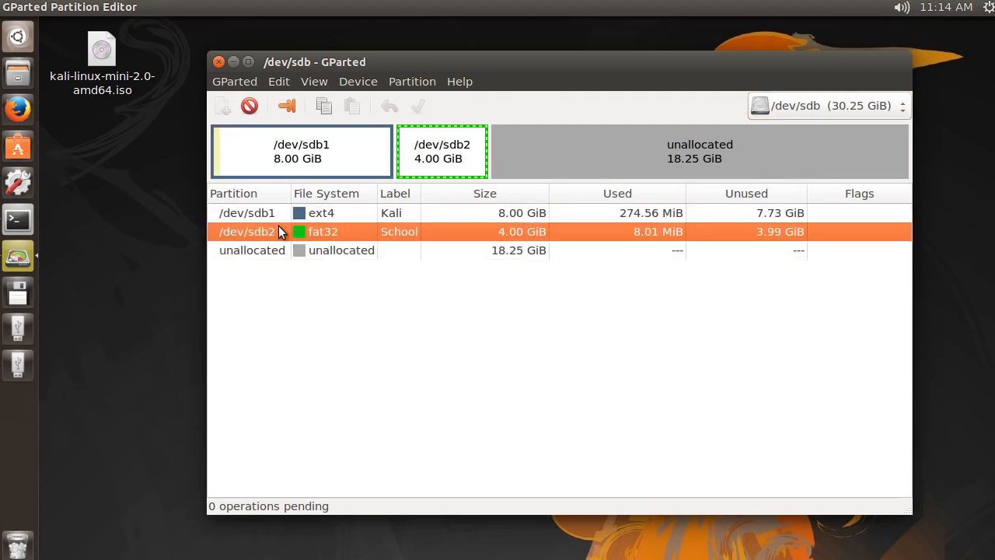
mouse_move(739, 151)
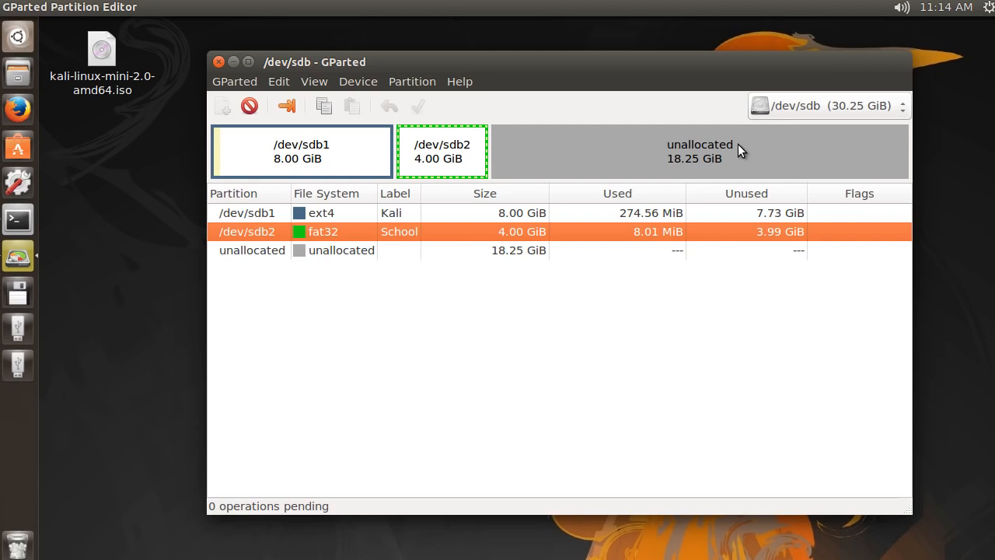
mouse_move(741, 152)
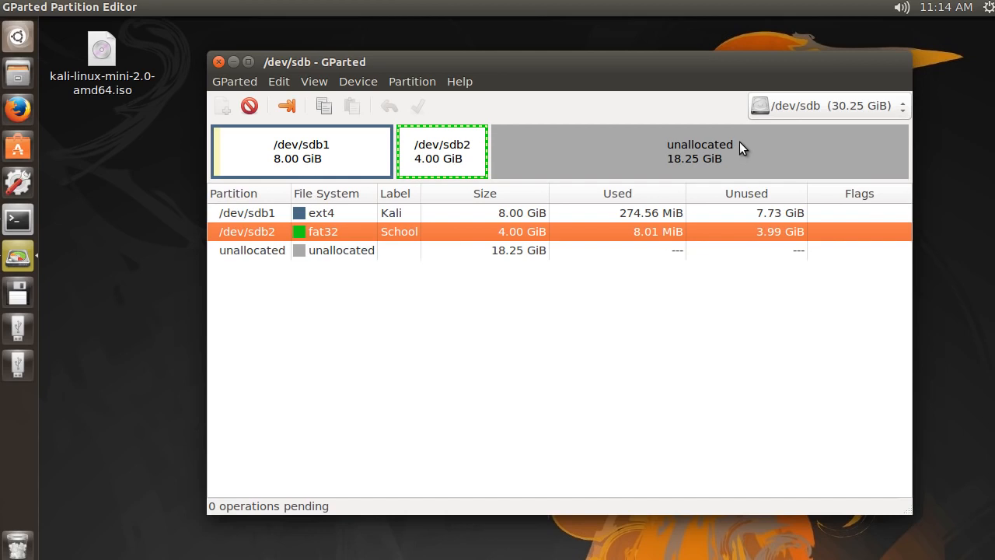
mouse_move(300, 319)
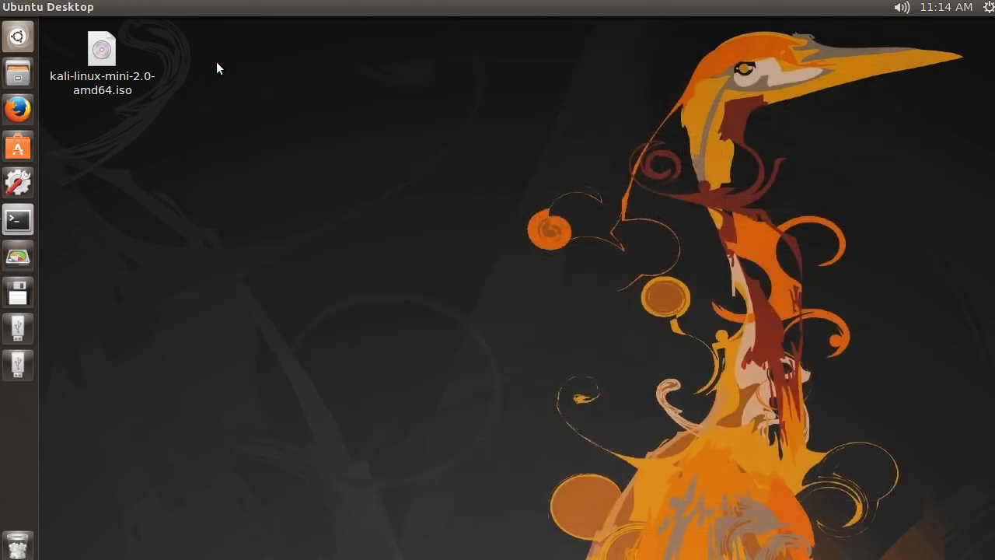
mouse_move(284, 213)
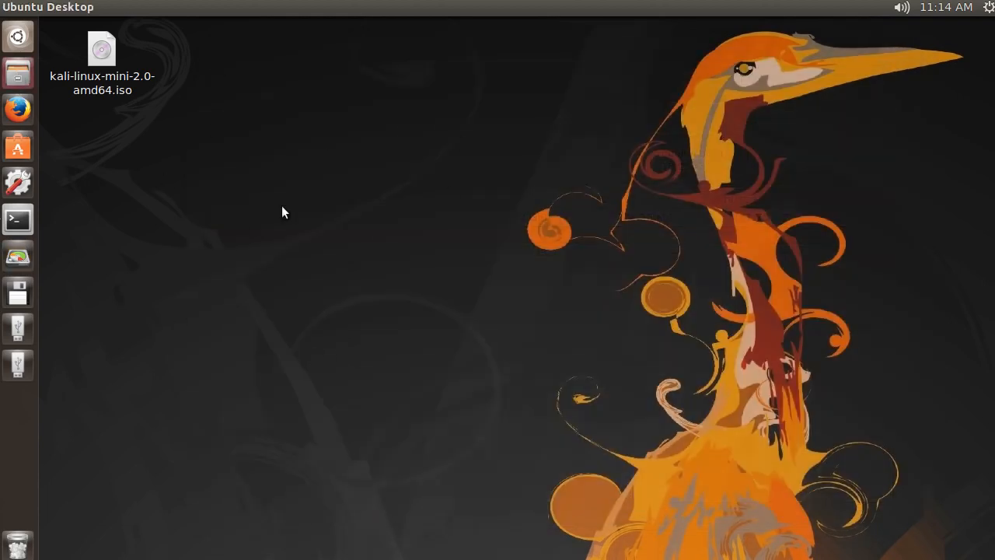
left_click(17, 74)
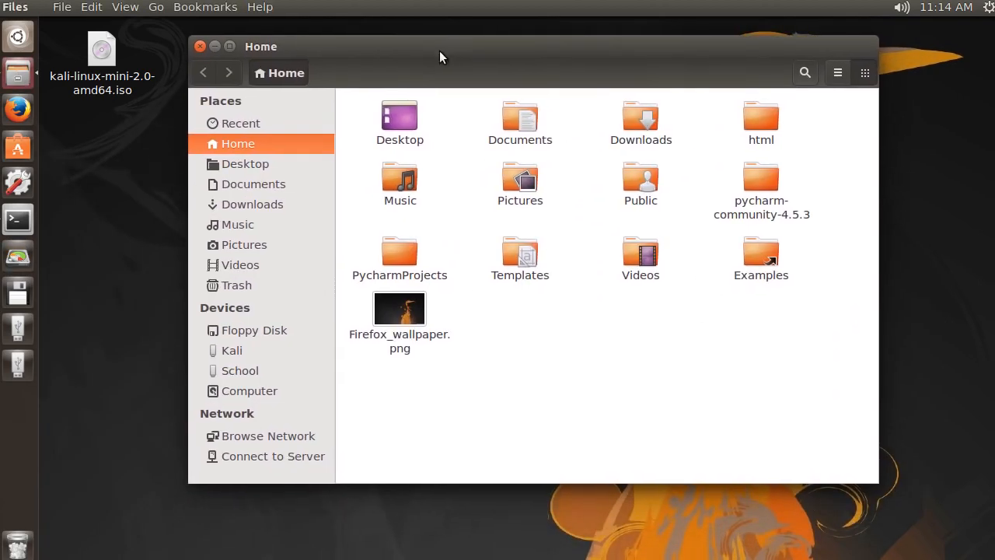
mouse_move(229, 325)
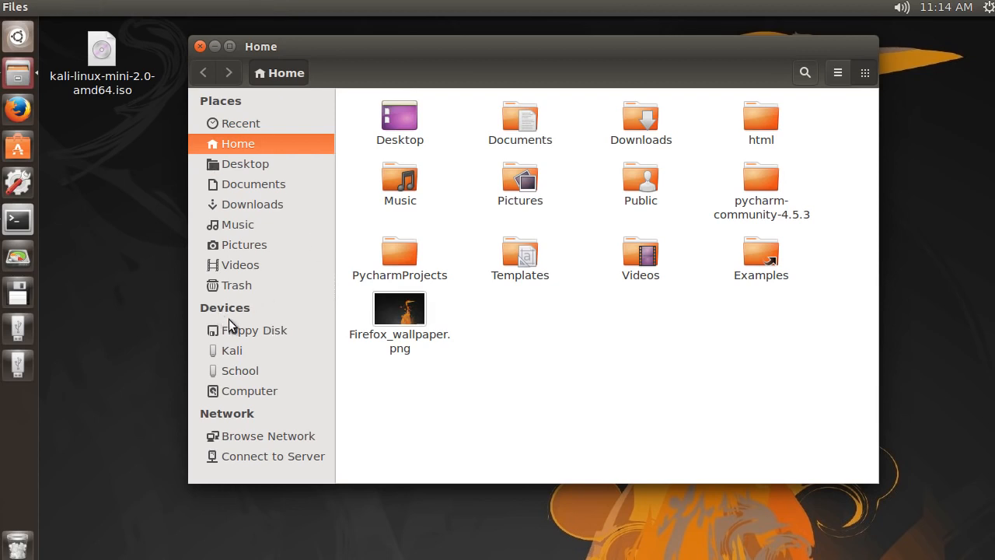
Switch between the empty Kali and School drives in Files, then close the window
left_click(231, 350)
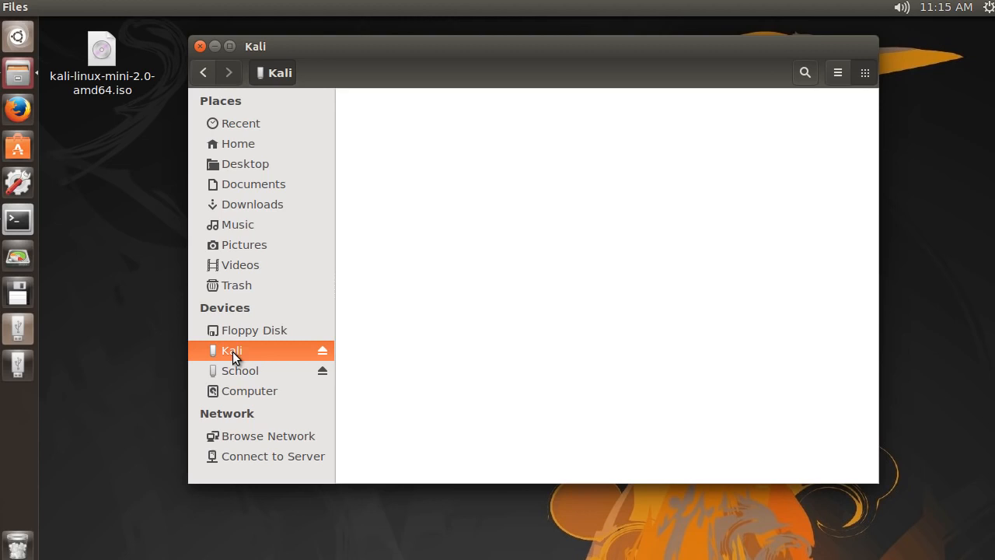
left_click(240, 370)
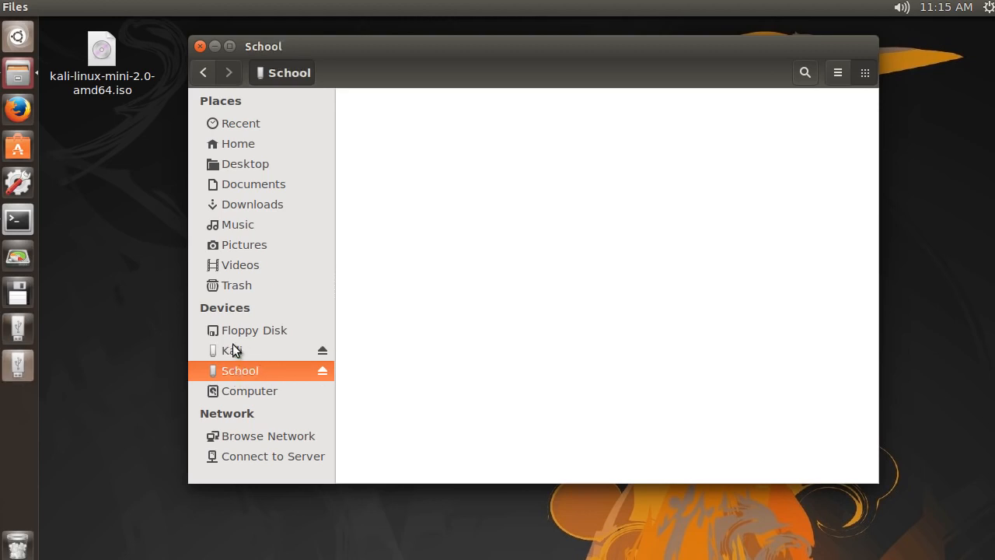
left_click(234, 350)
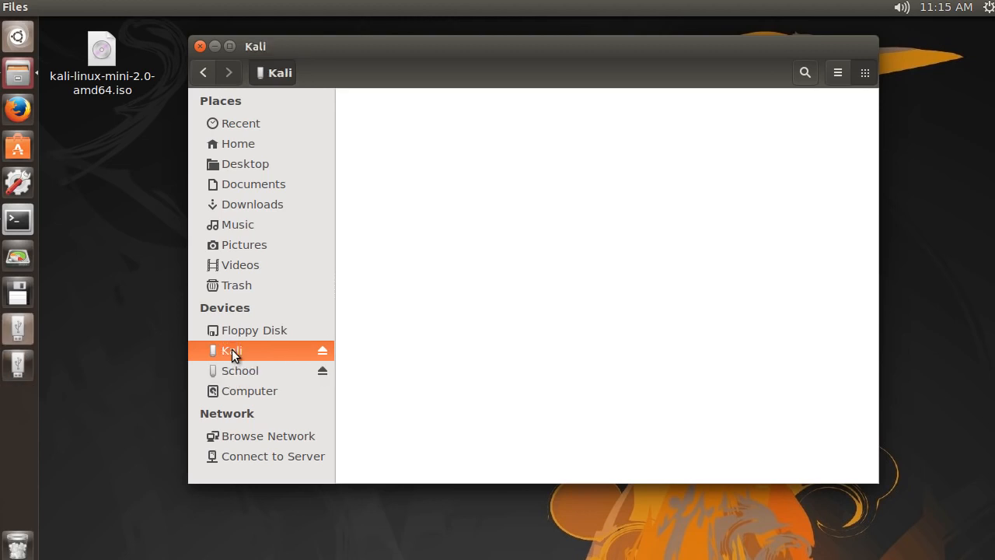
left_click(239, 370)
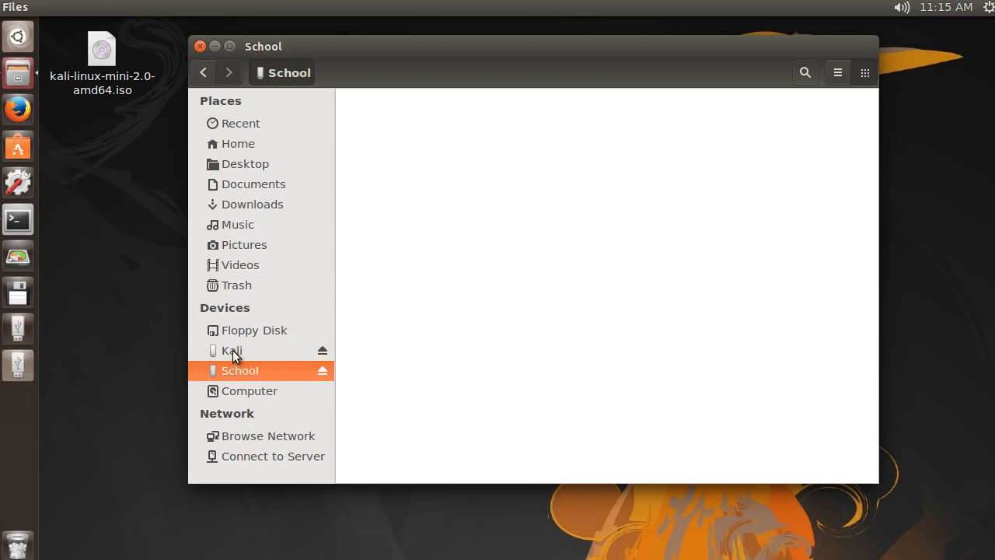
left_click(231, 350)
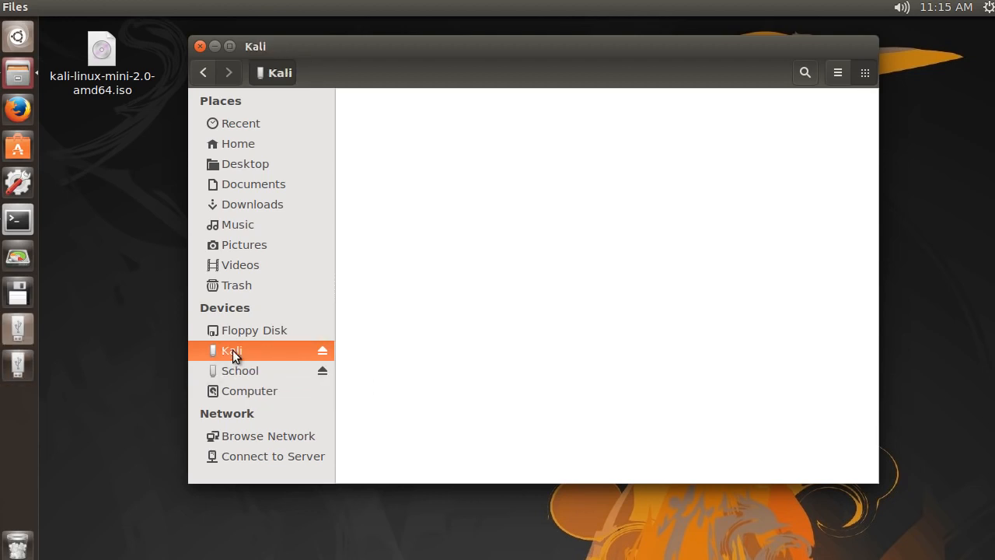
mouse_move(258, 356)
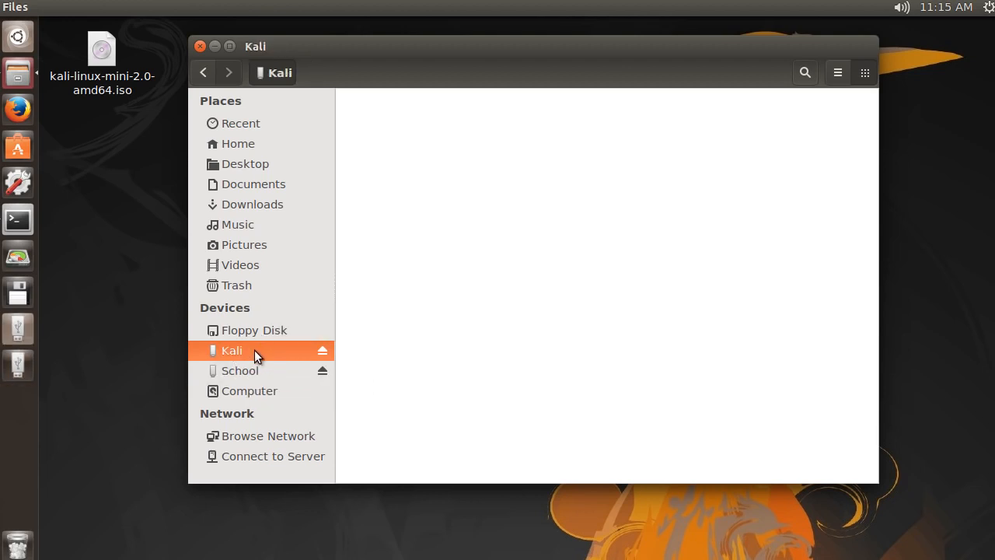
left_click(239, 370)
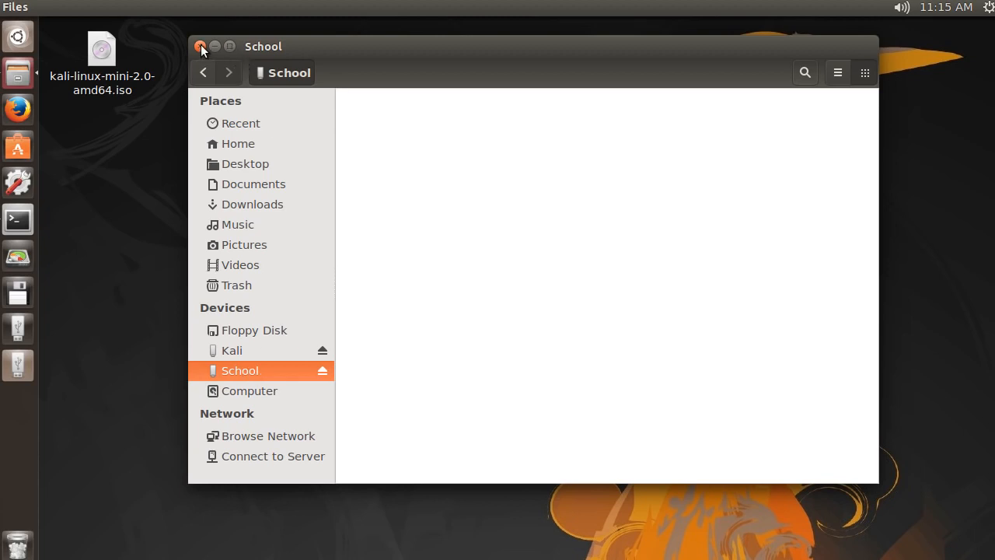
left_click(200, 47)
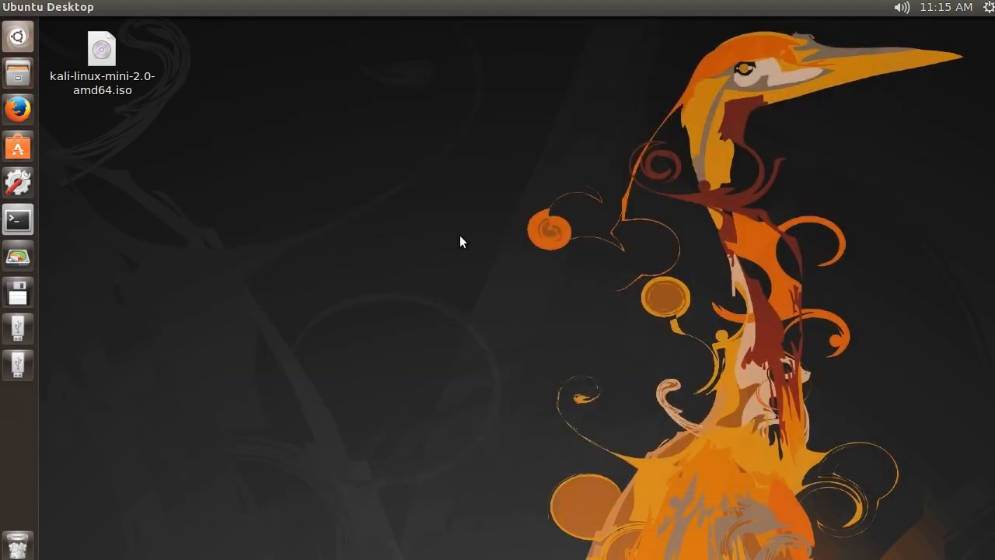